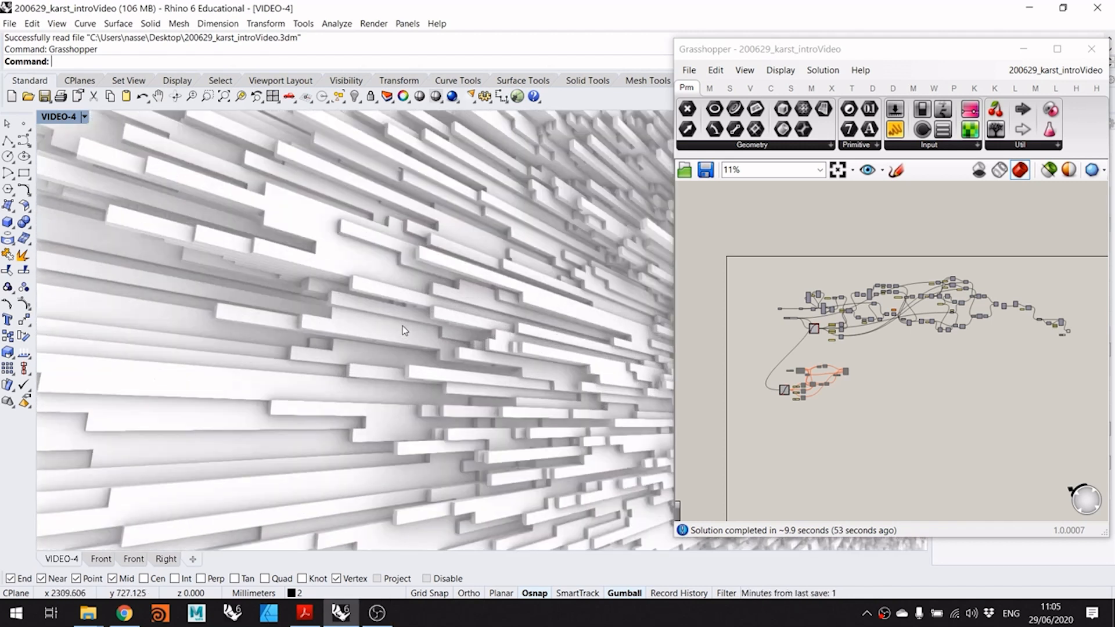
mouse_move(440, 320)
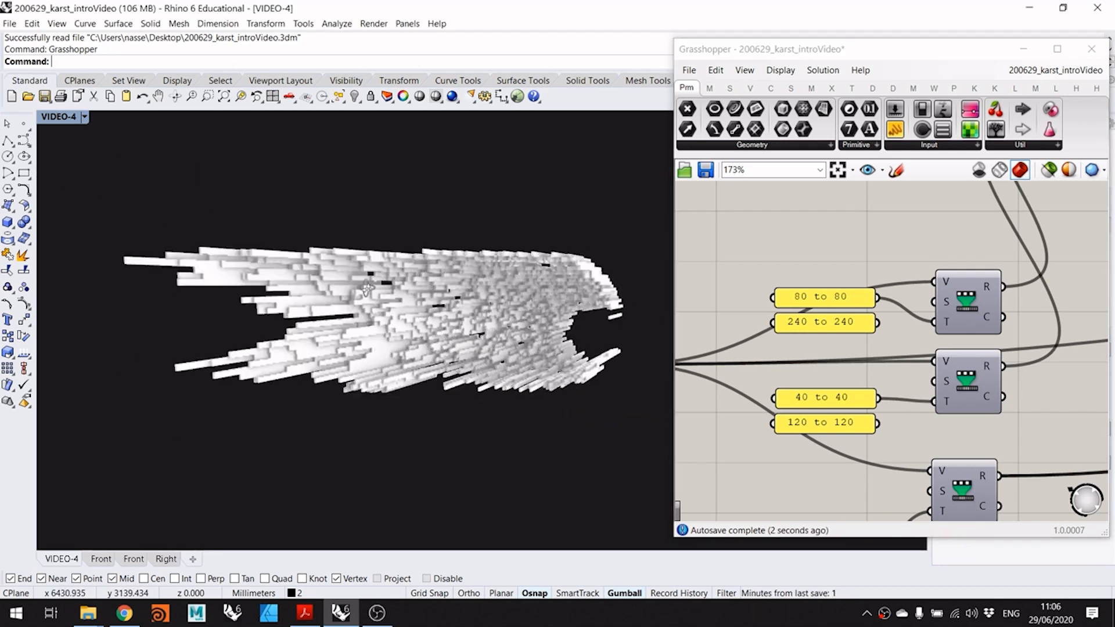
- Pan the Grasshopper canvas to bring the panel holding 500 into view
drag(368, 289, 415, 308)
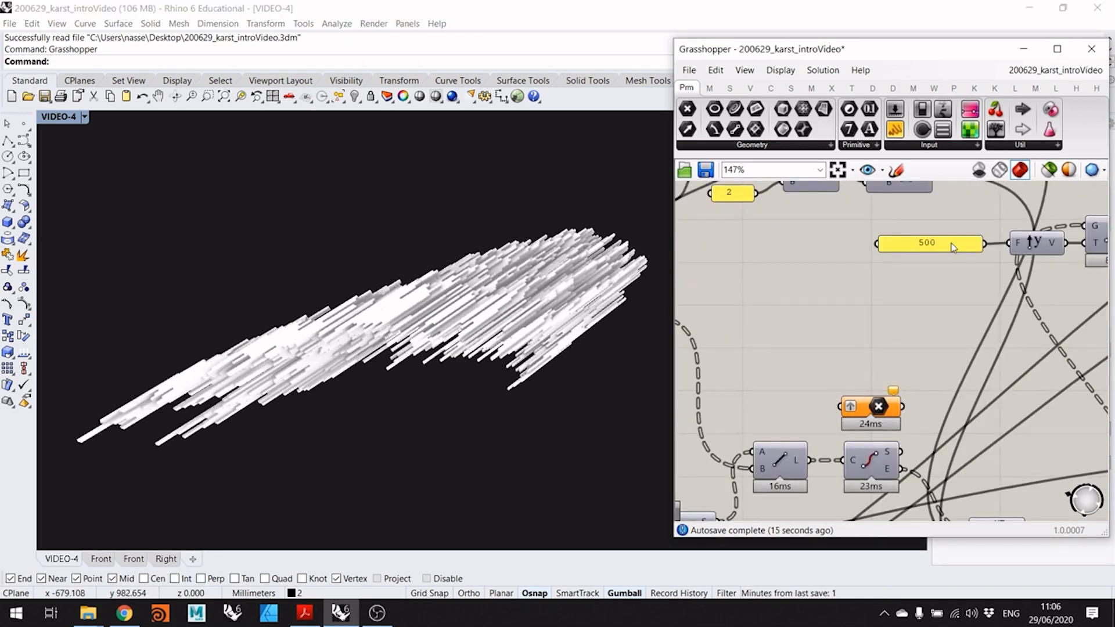
- Change the panel value from 500 to 5000, stretching the boxes into very long strands
double_click(930, 242)
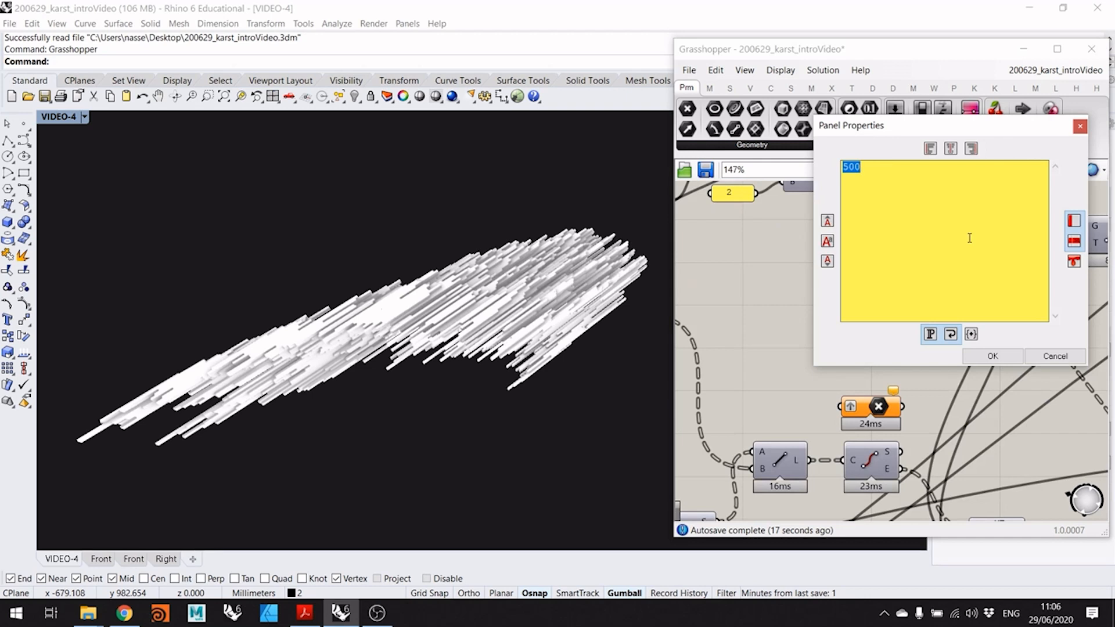
click(992, 356)
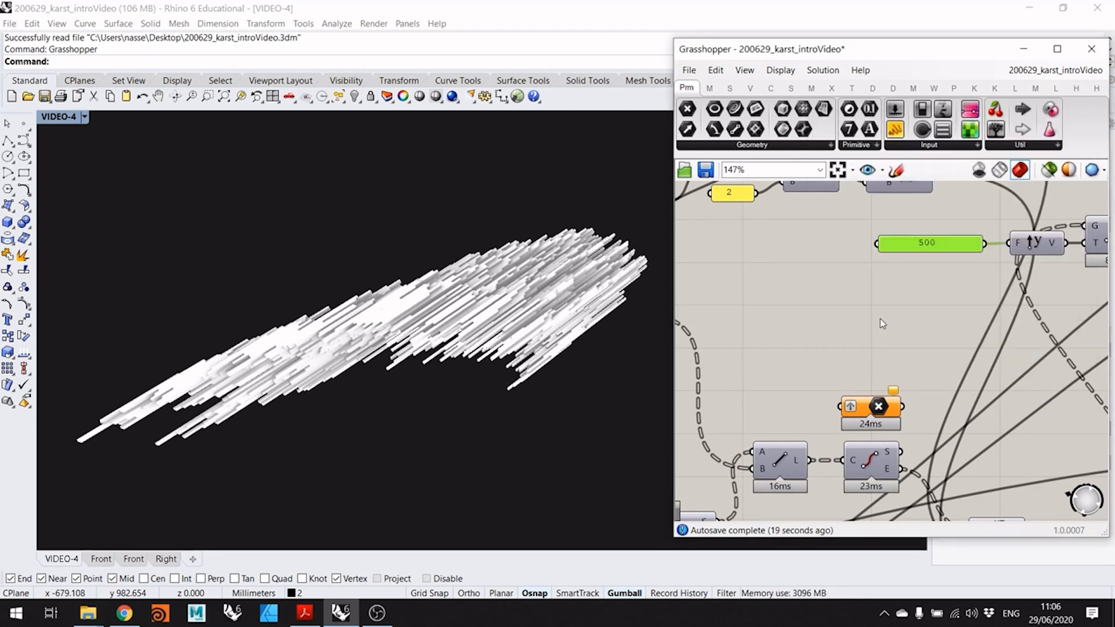
click(929, 243)
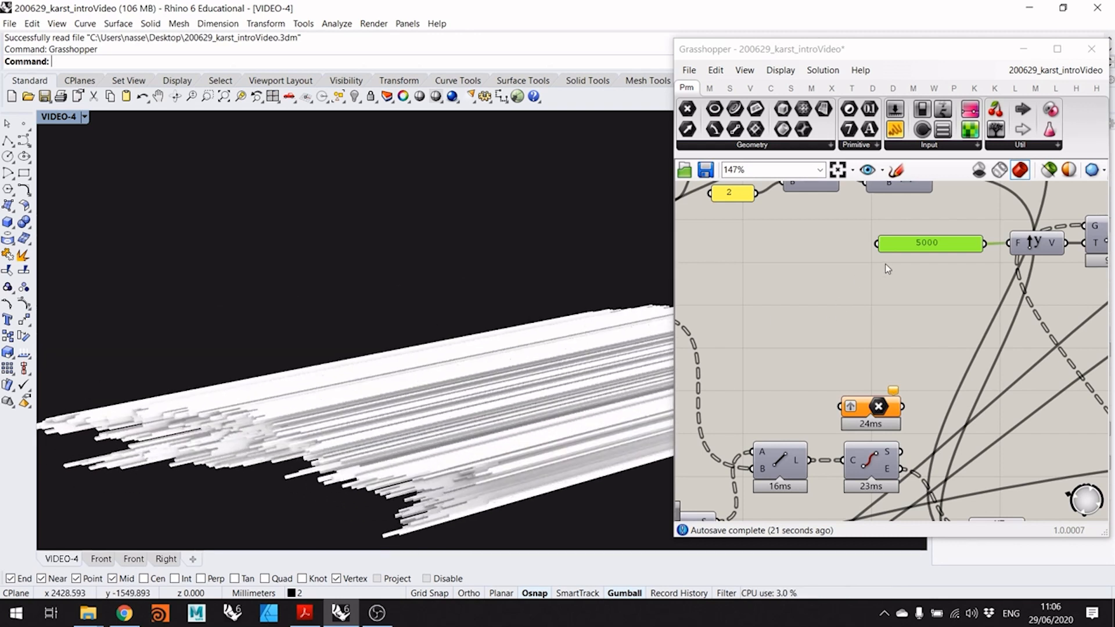
- Change the panel value to 50, shrinking the strands into short scattered blocks
double_click(927, 244)
text(50)
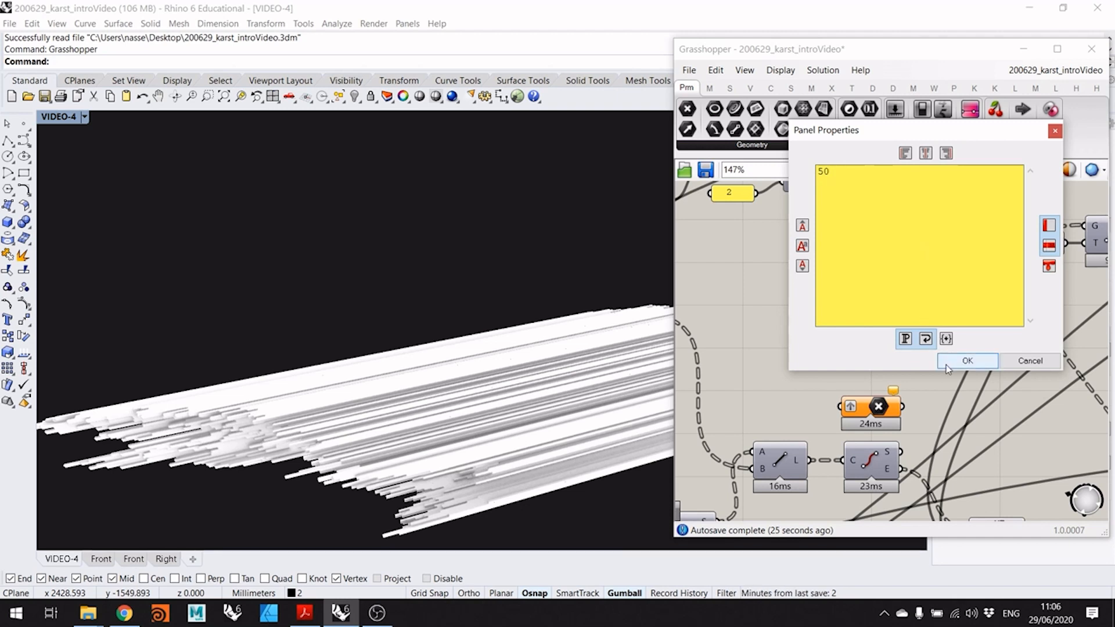
click(965, 360)
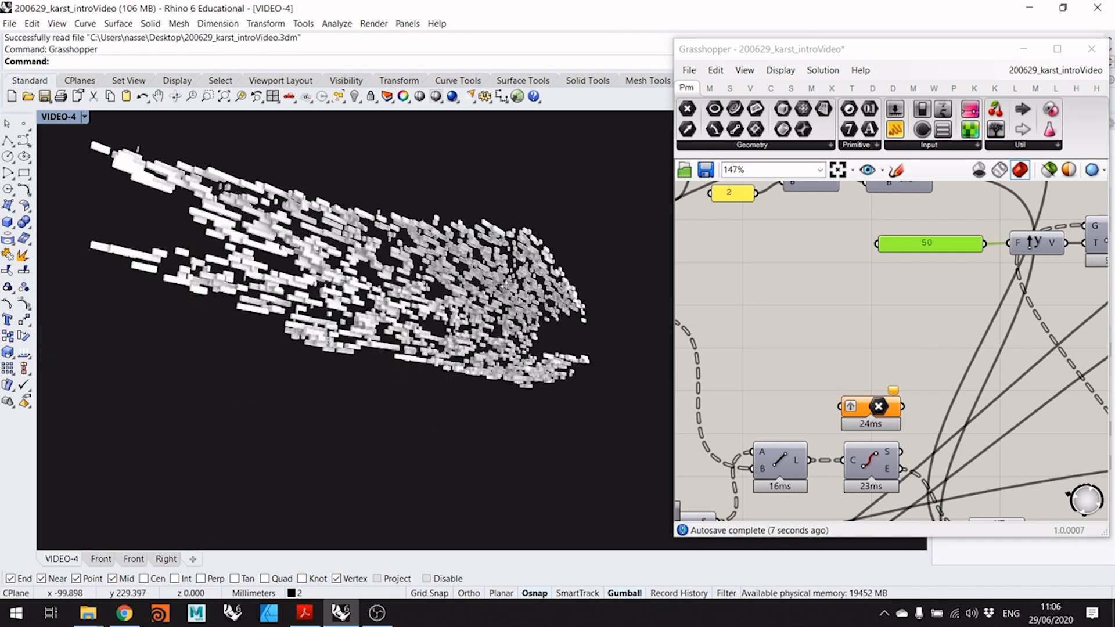
scroll(down, 3)
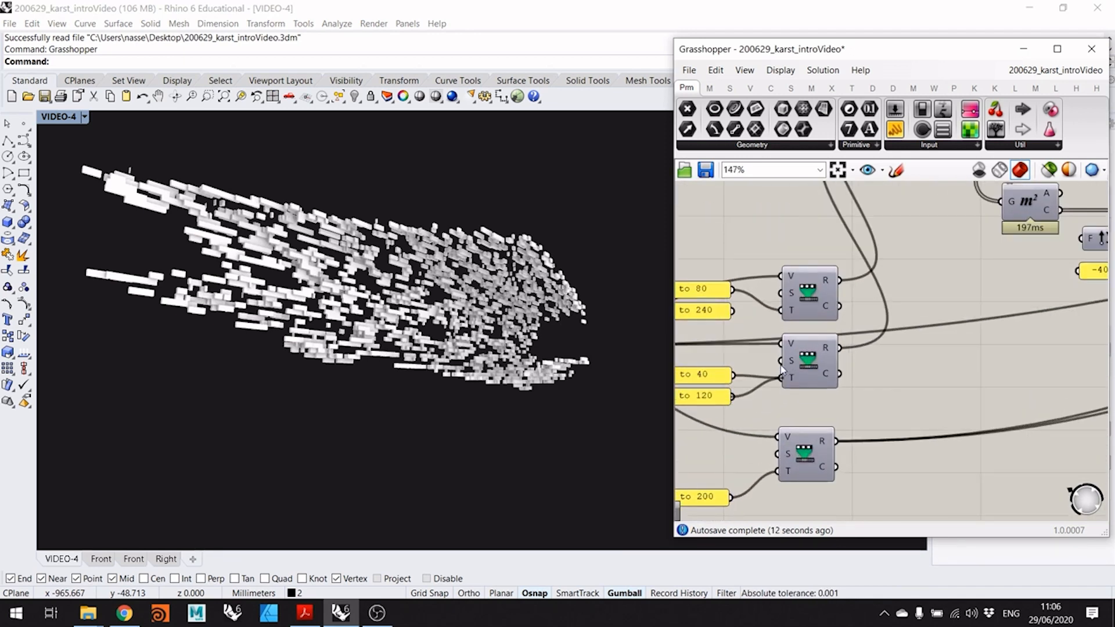
mouse_move(817, 272)
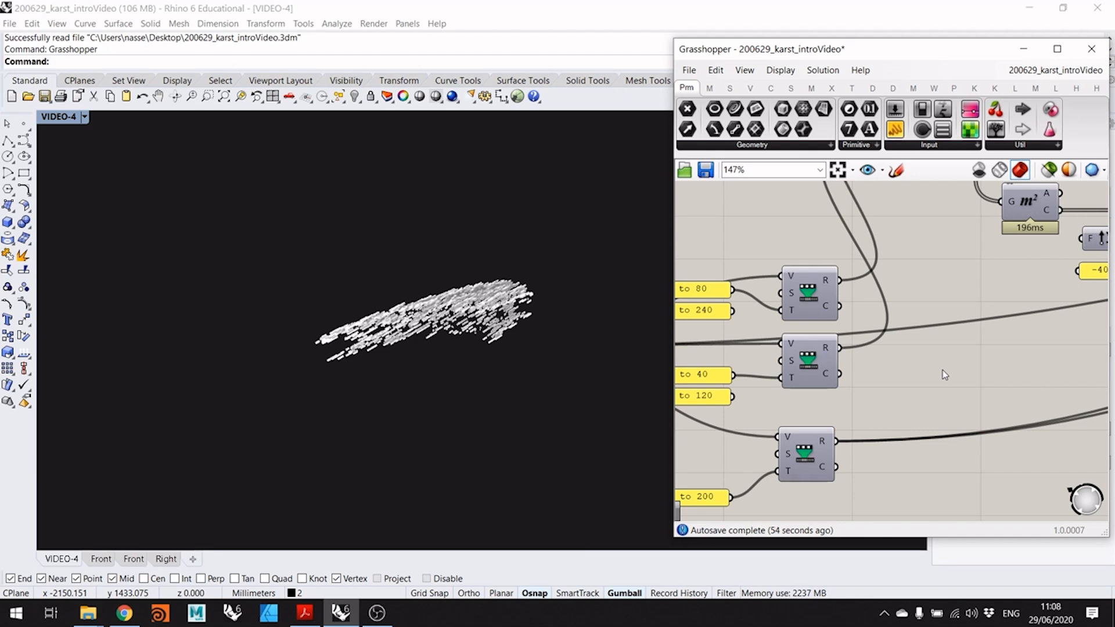
mouse_move(941, 302)
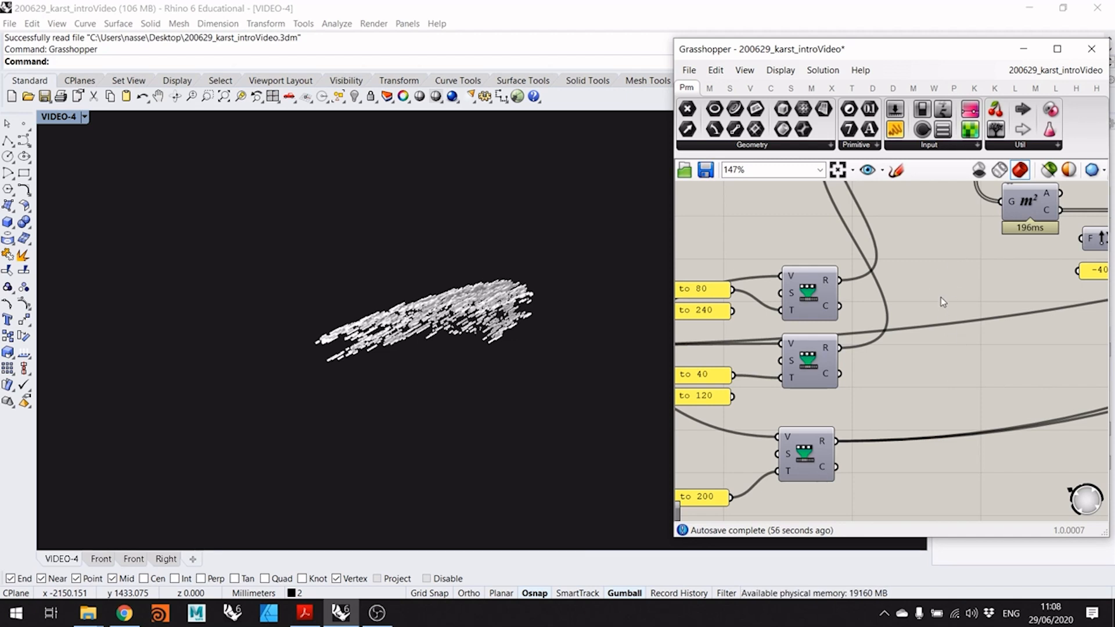
- Zoom to the 50 panel and change its value back to 500
scroll(down, 3)
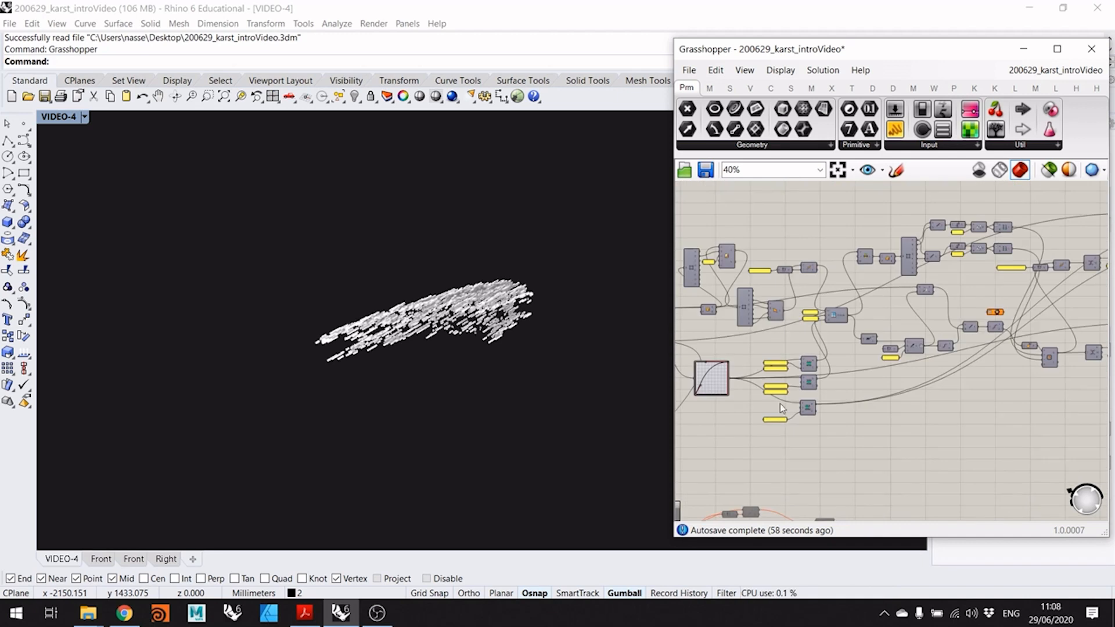
scroll(down, 3)
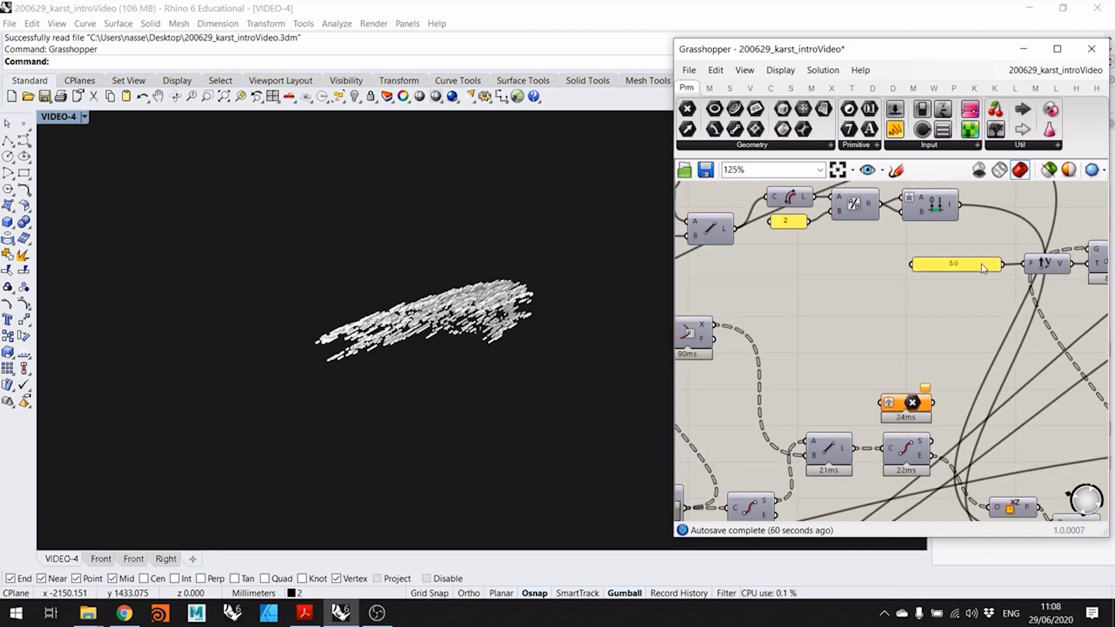
double_click(954, 264)
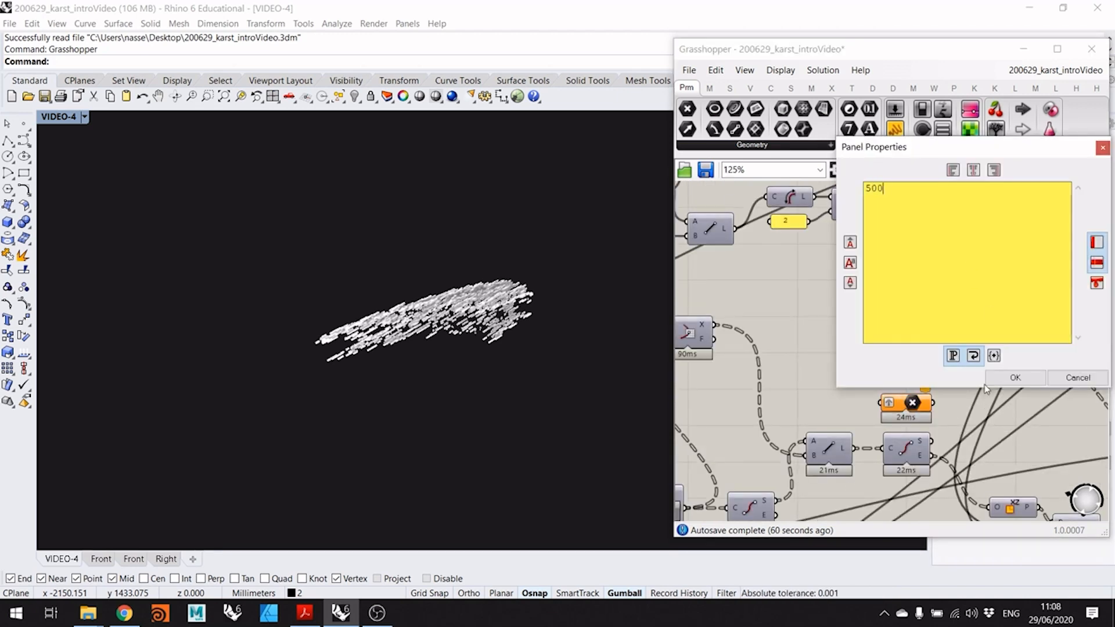
click(1013, 377)
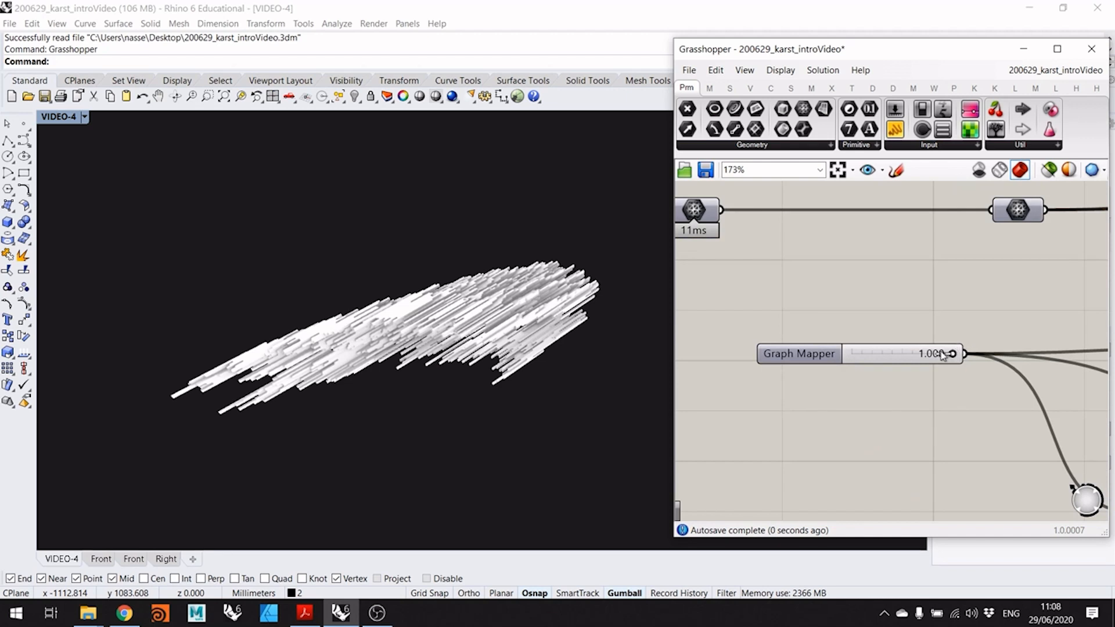
- Lower the Graph Mapper slider through 0.491 and 0.254 to 0.000, orbiting the cloud
drag(946, 353, 918, 353)
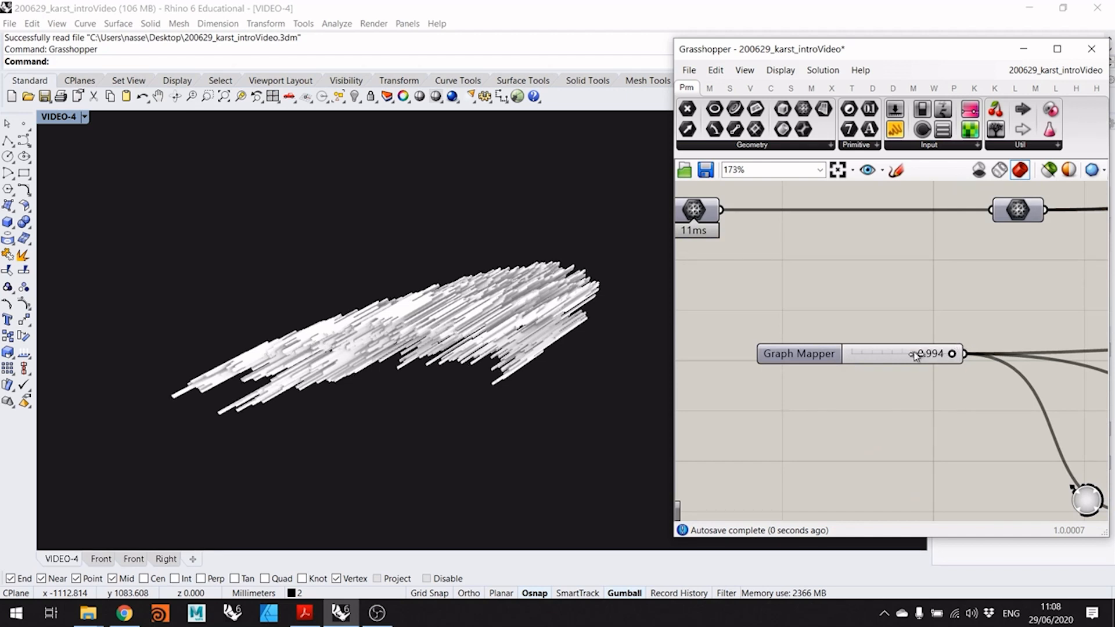
drag(951, 354, 907, 354)
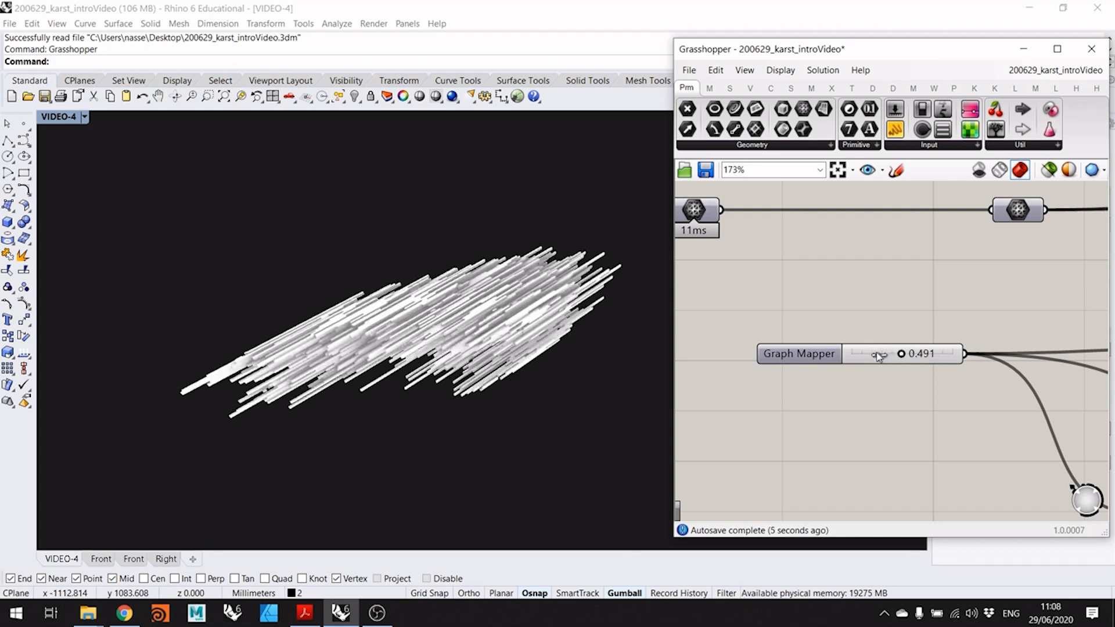
drag(900, 354, 905, 354)
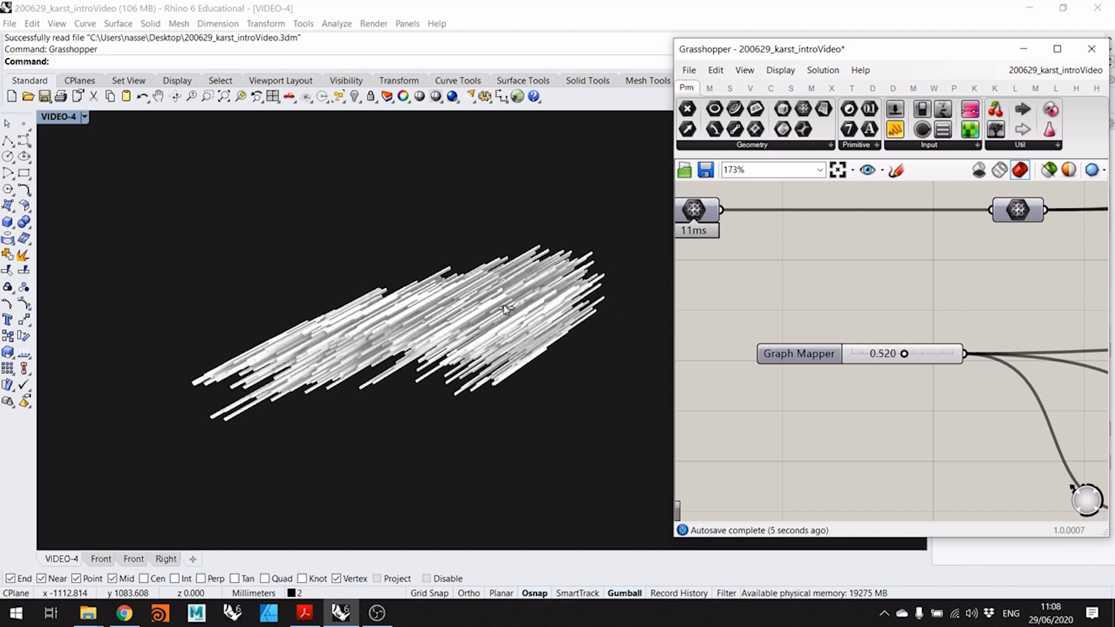
drag(905, 354, 877, 354)
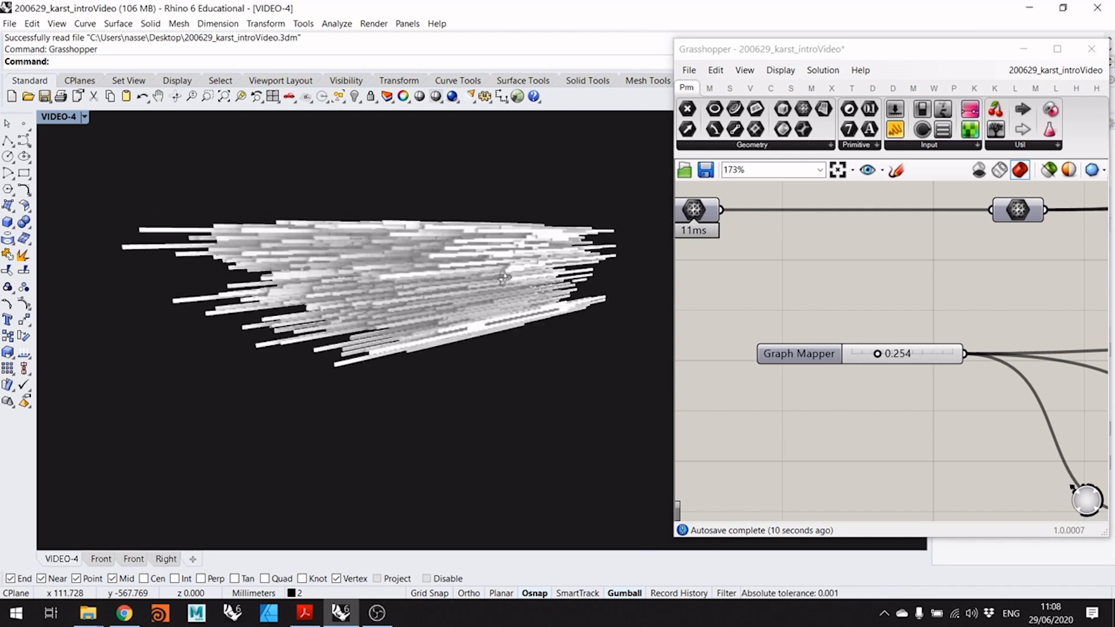
drag(504, 277, 458, 355)
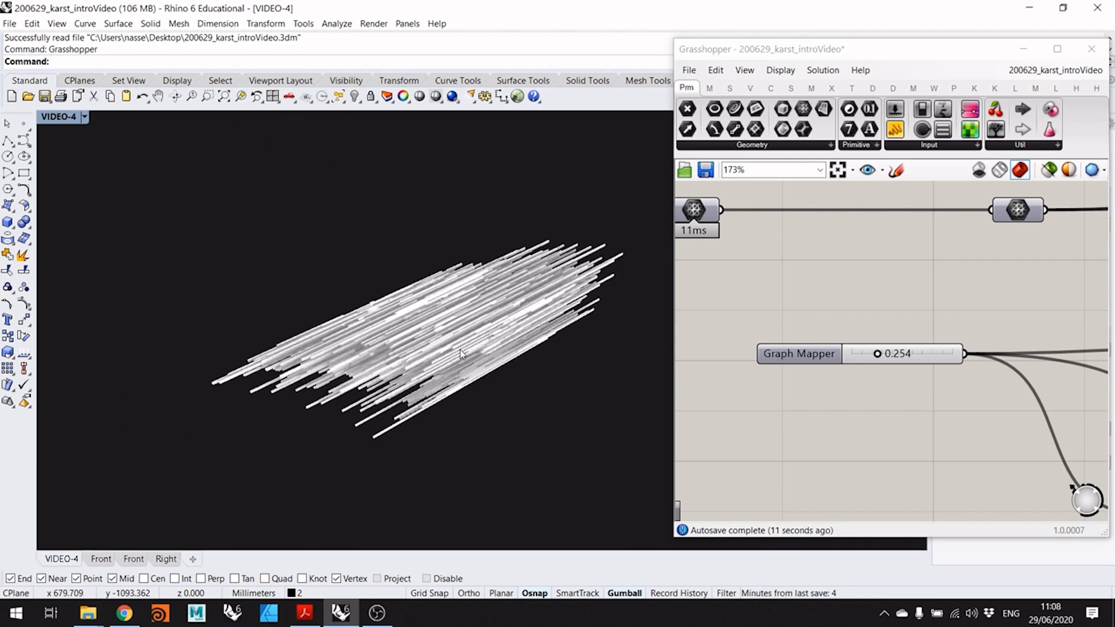
scroll(up, 3)
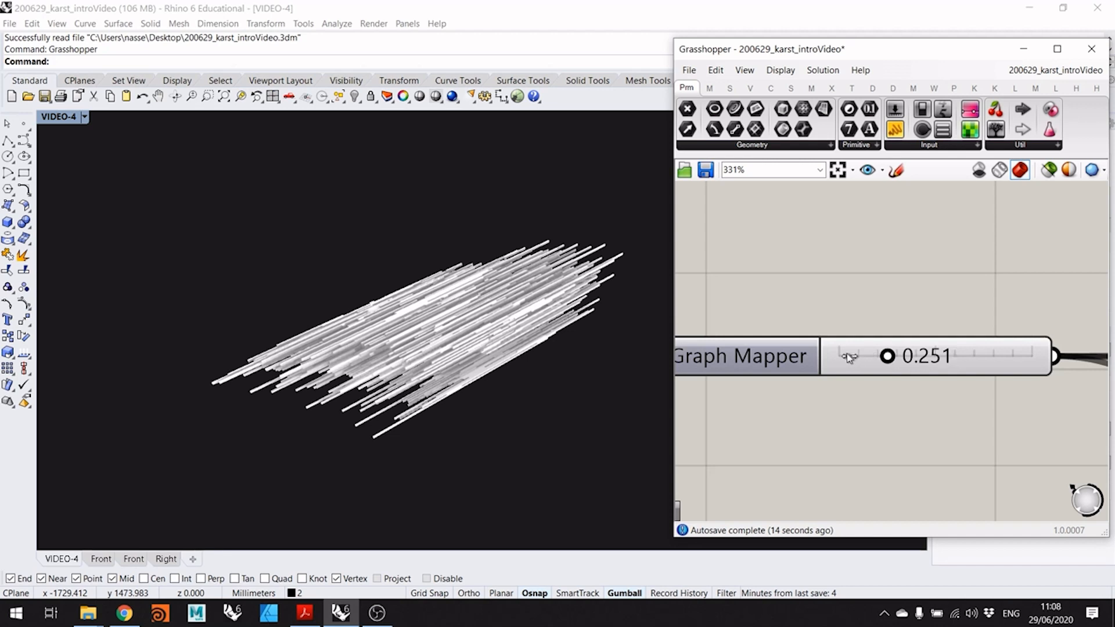
drag(886, 356, 846, 356)
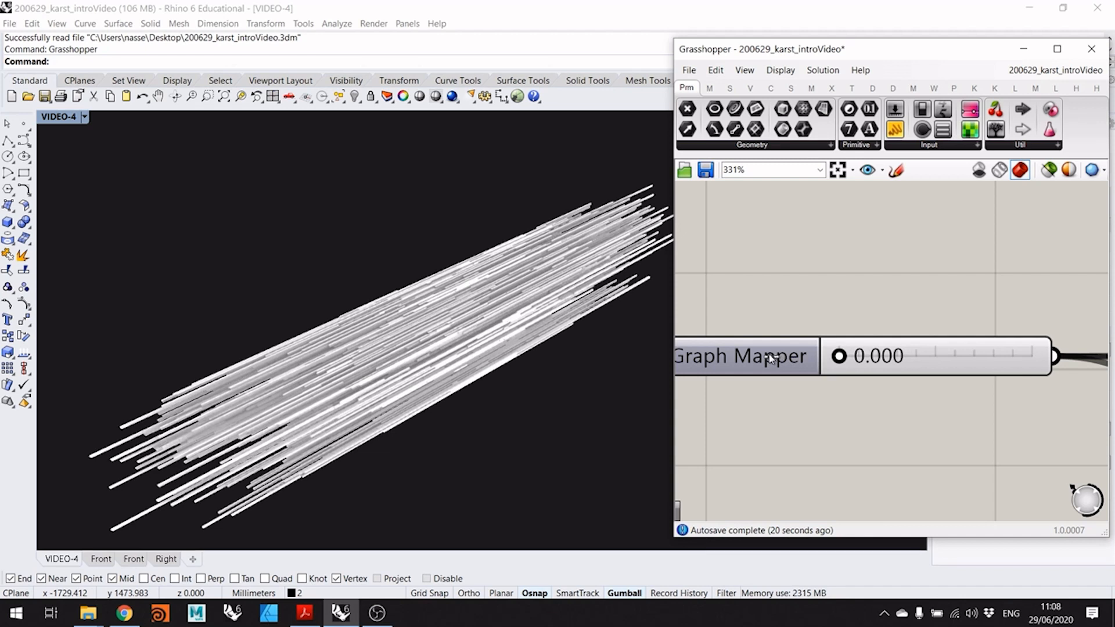
mouse_move(507, 386)
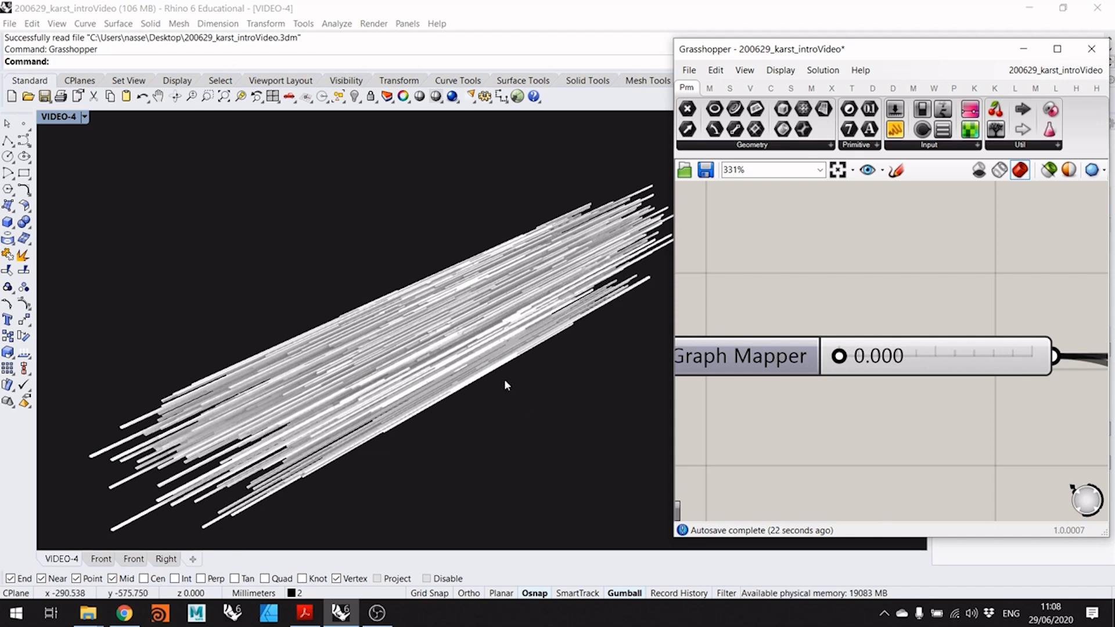
mouse_move(563, 345)
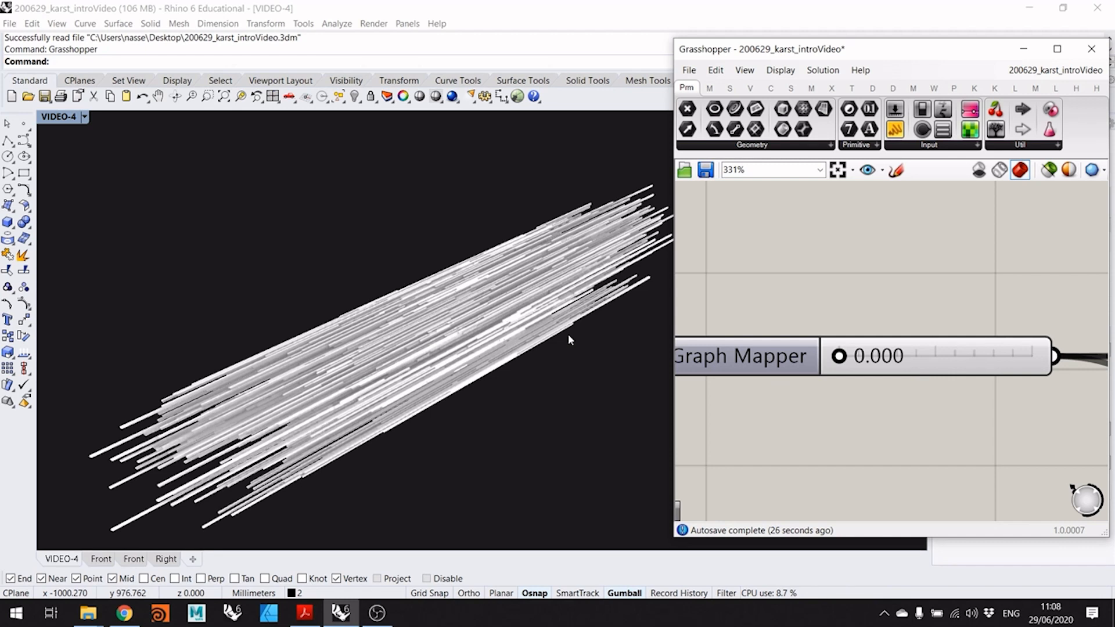
mouse_move(560, 341)
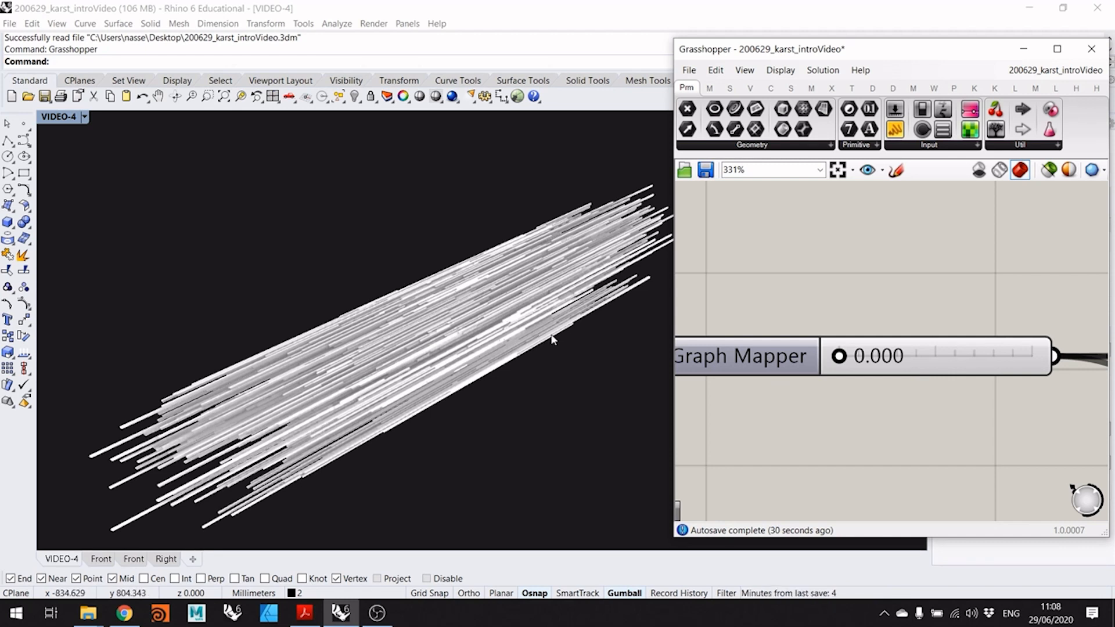
mouse_move(295, 364)
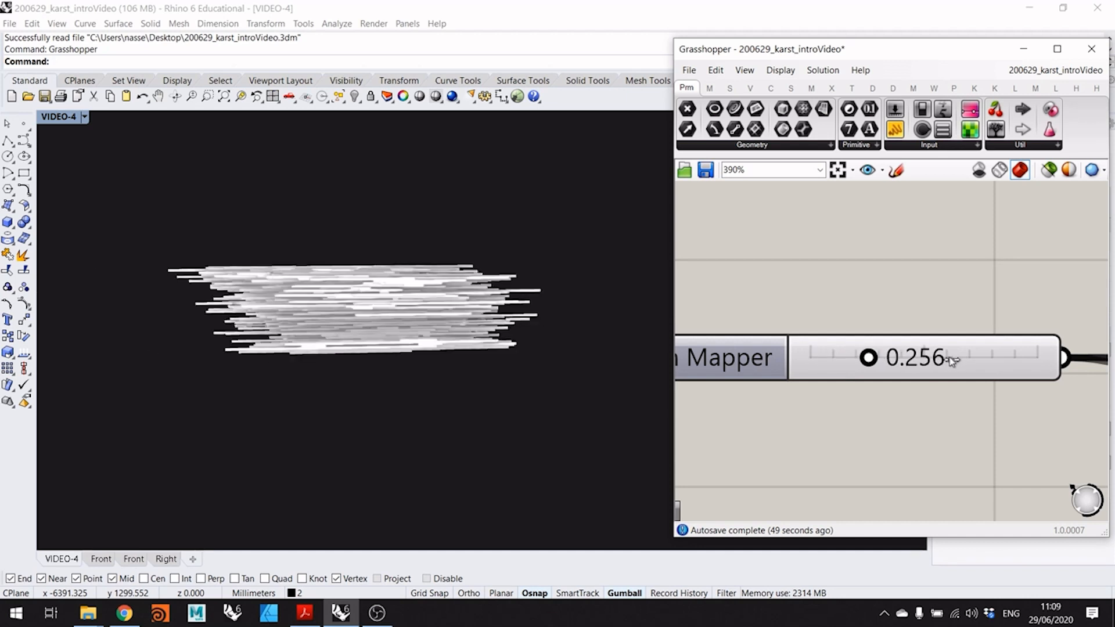
- Drag the Graph Mapper slider from 0.000 up to its maximum of 1.000
drag(867, 357, 938, 357)
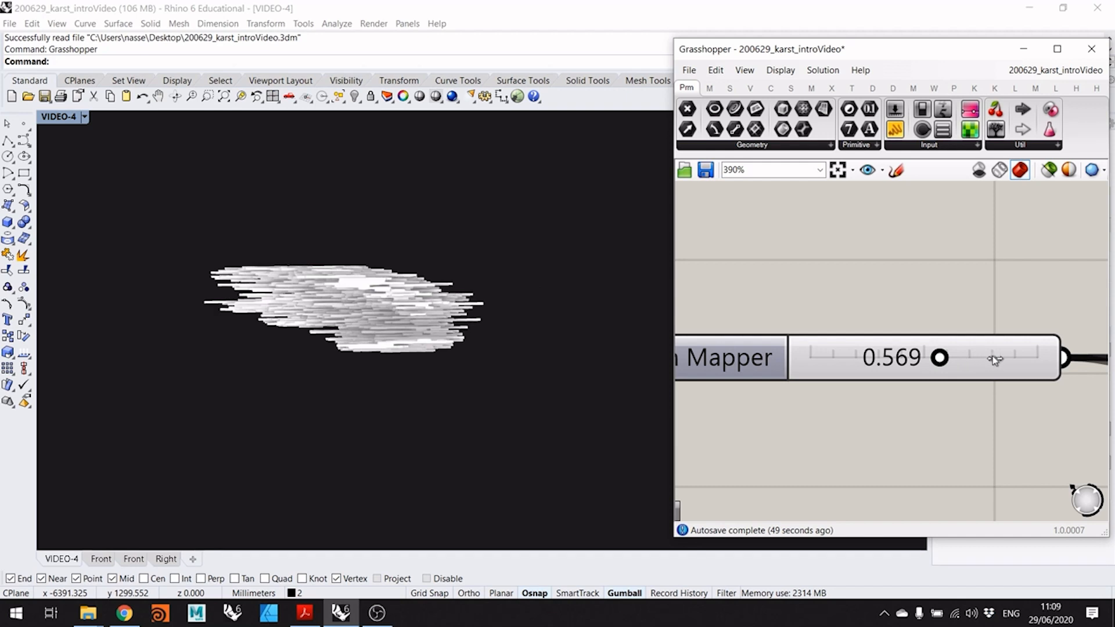
drag(938, 357, 975, 358)
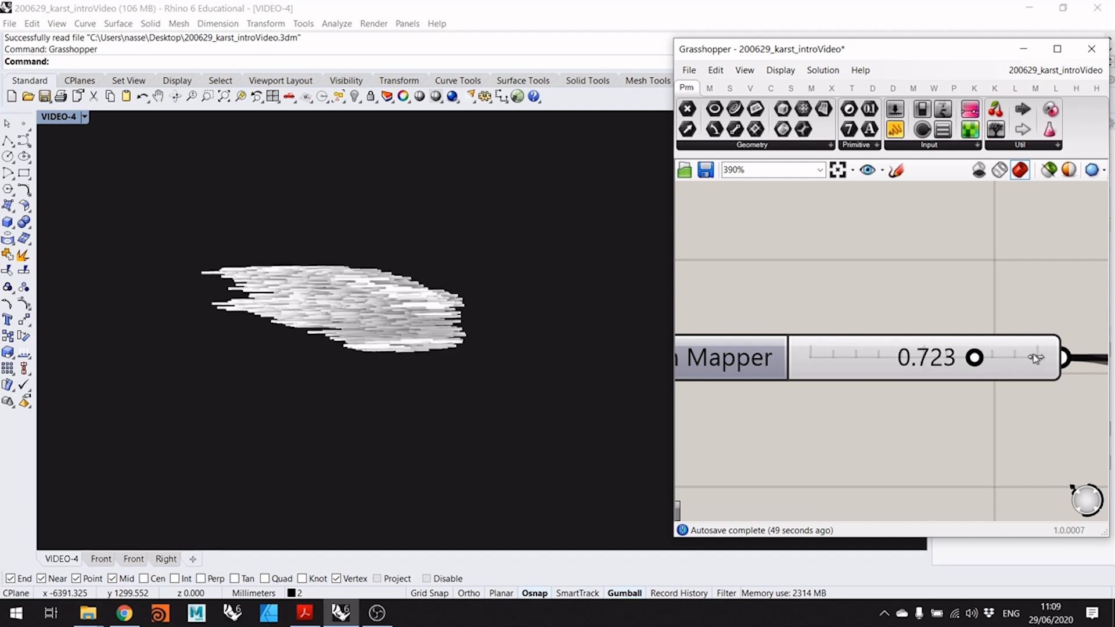
drag(978, 357, 1027, 358)
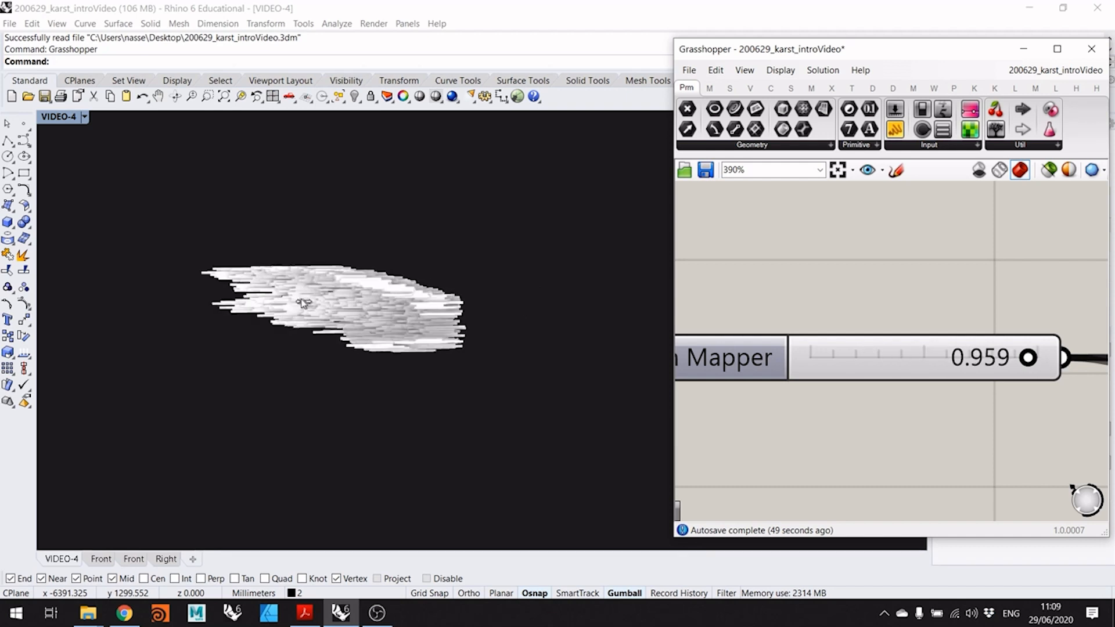
drag(1027, 358, 1034, 357)
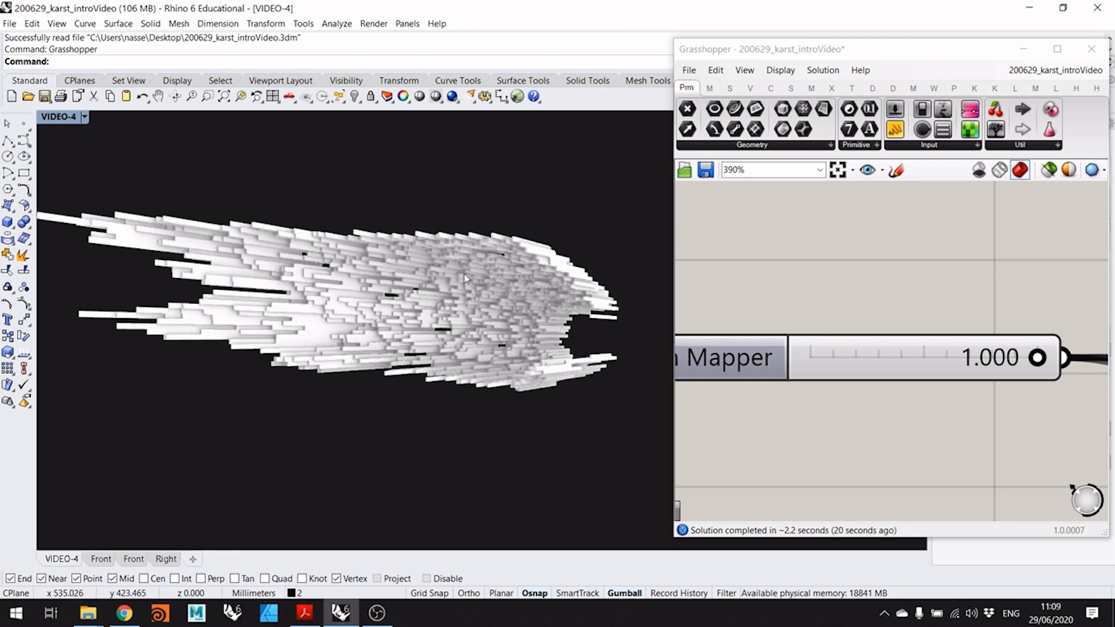
mouse_move(716, 345)
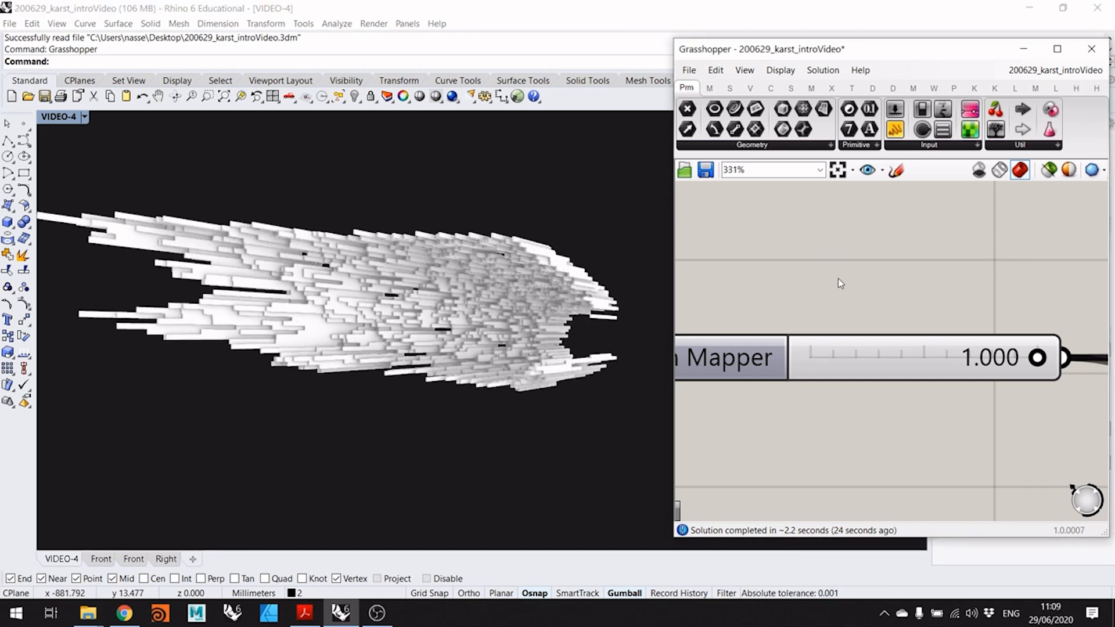
- Zoom out to show both graph mappers and open the VIDEO-4 viewport title menu
scroll(down, 3)
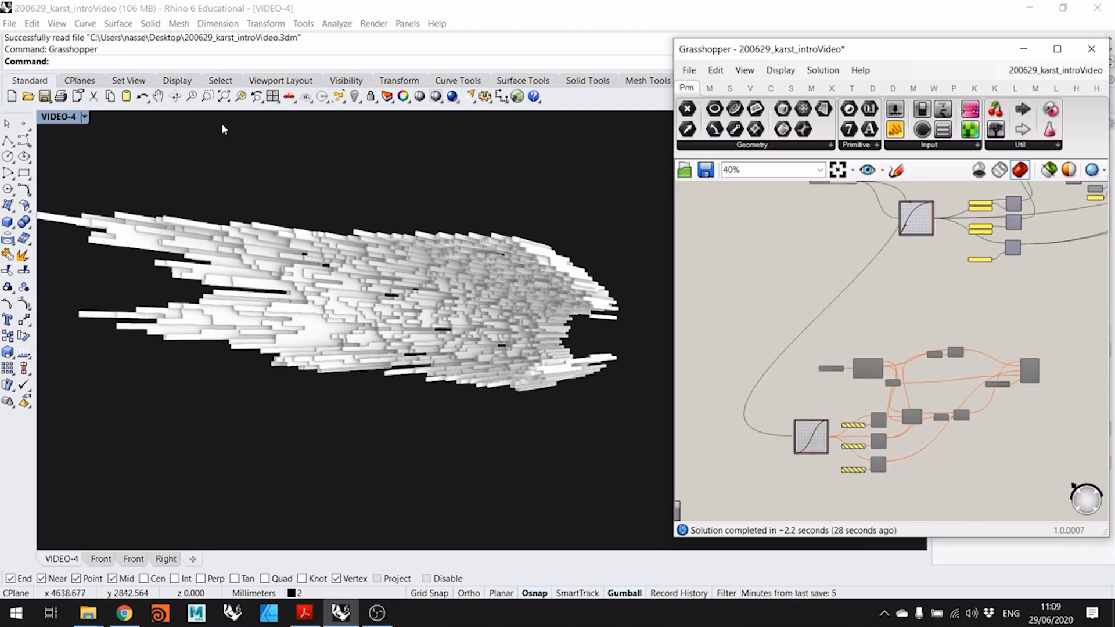
click(83, 117)
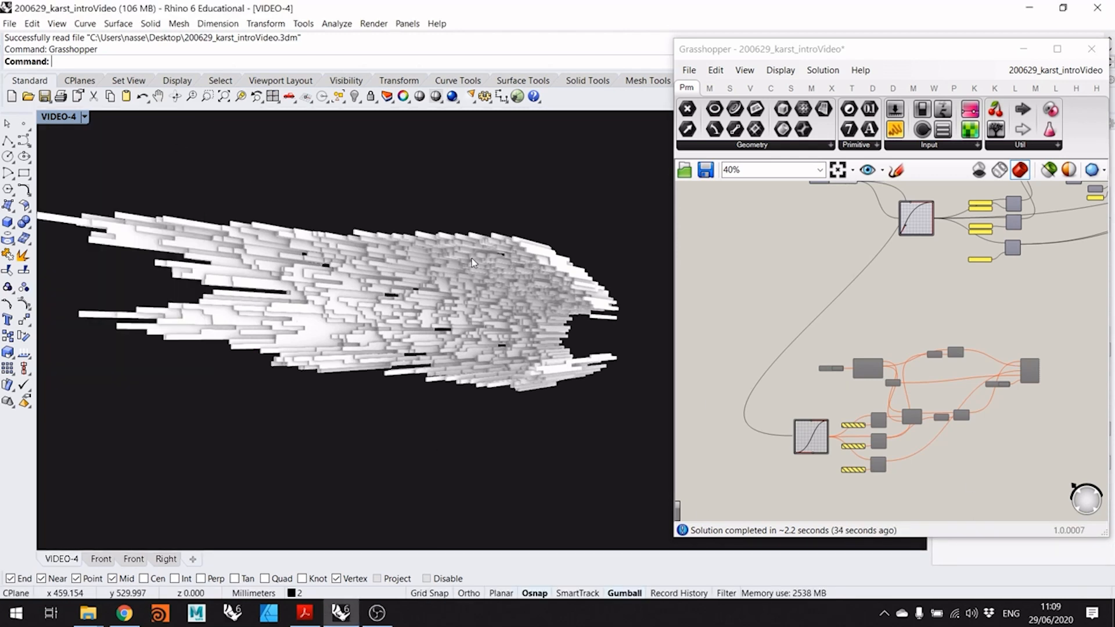
mouse_move(468, 250)
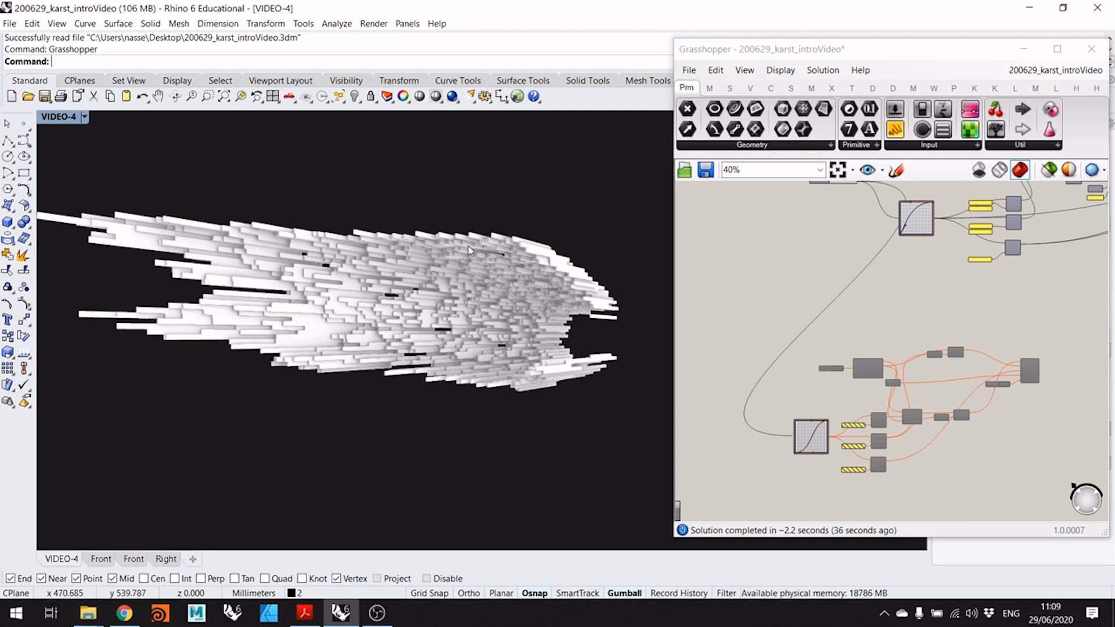
mouse_move(468, 228)
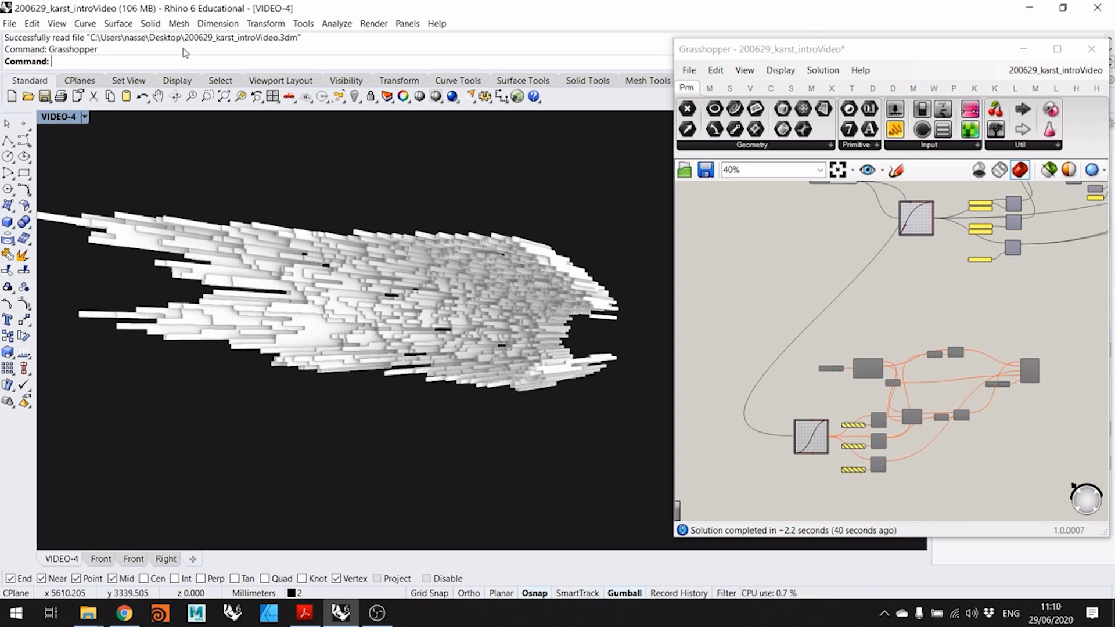
click(83, 117)
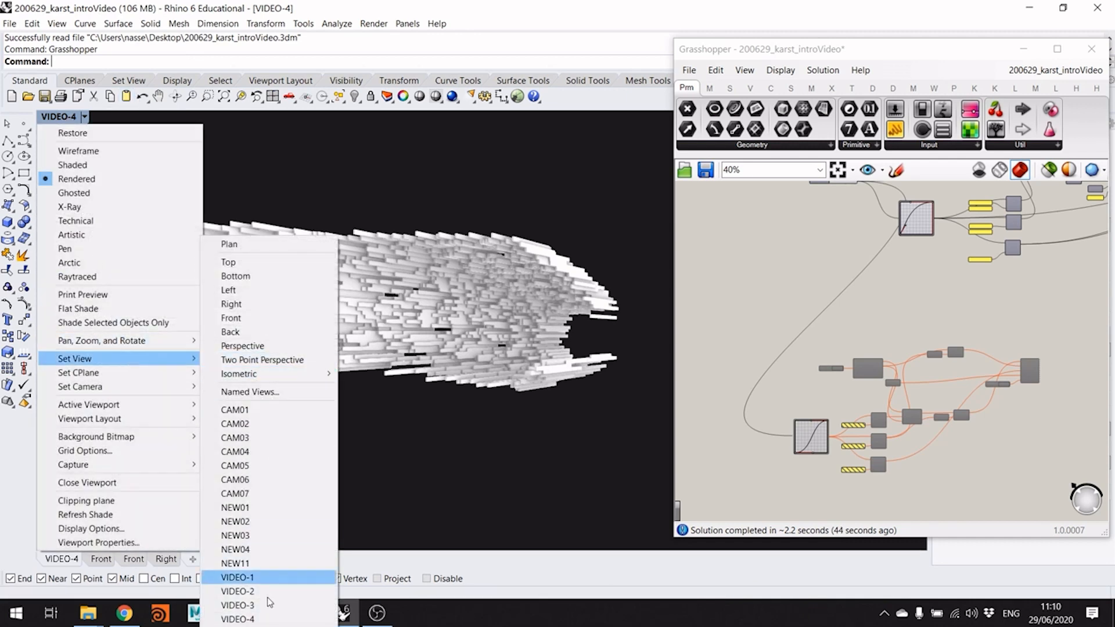
- Restore a saved named view for a close-up into the bars
click(237, 577)
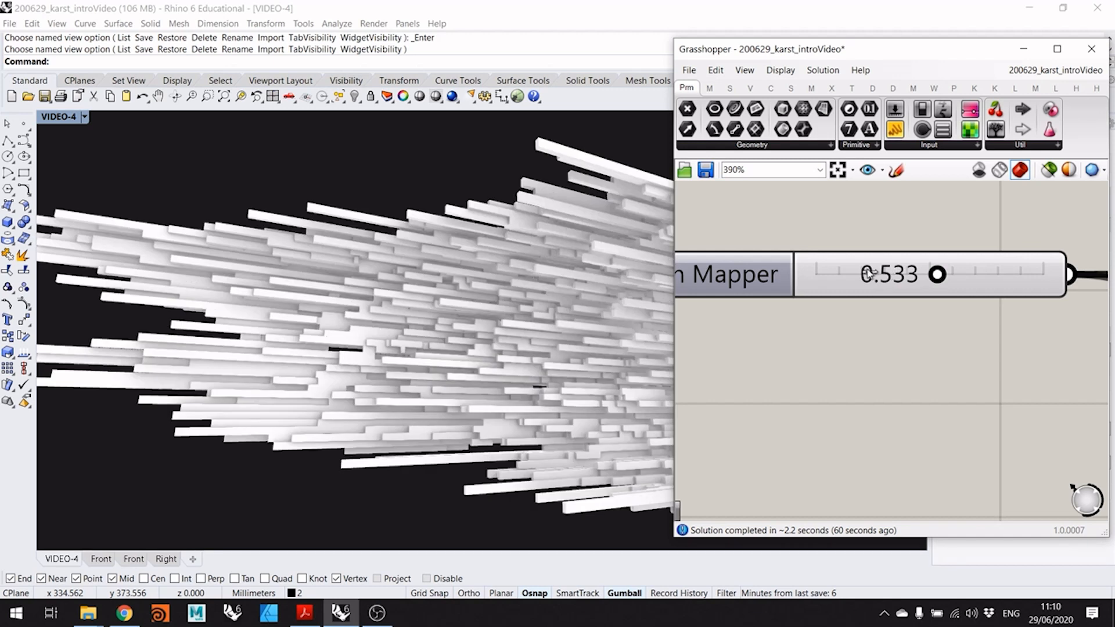
- Lower the Graph Mapper slider to about 0.34, then raise it above 0.8 toward maximum
drag(937, 273, 900, 275)
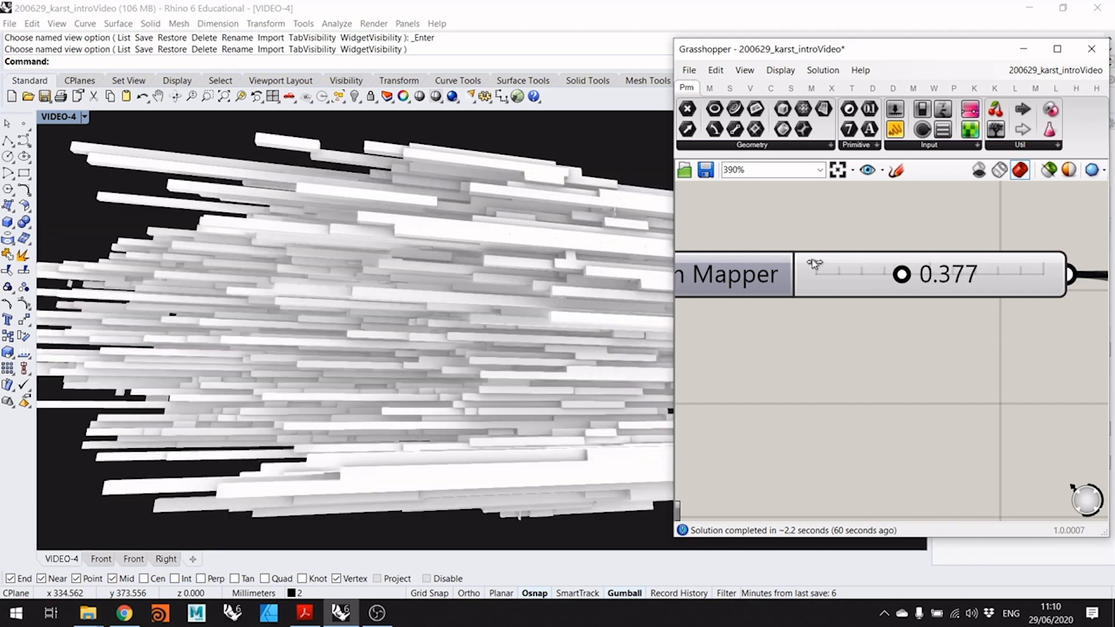
drag(901, 275, 856, 275)
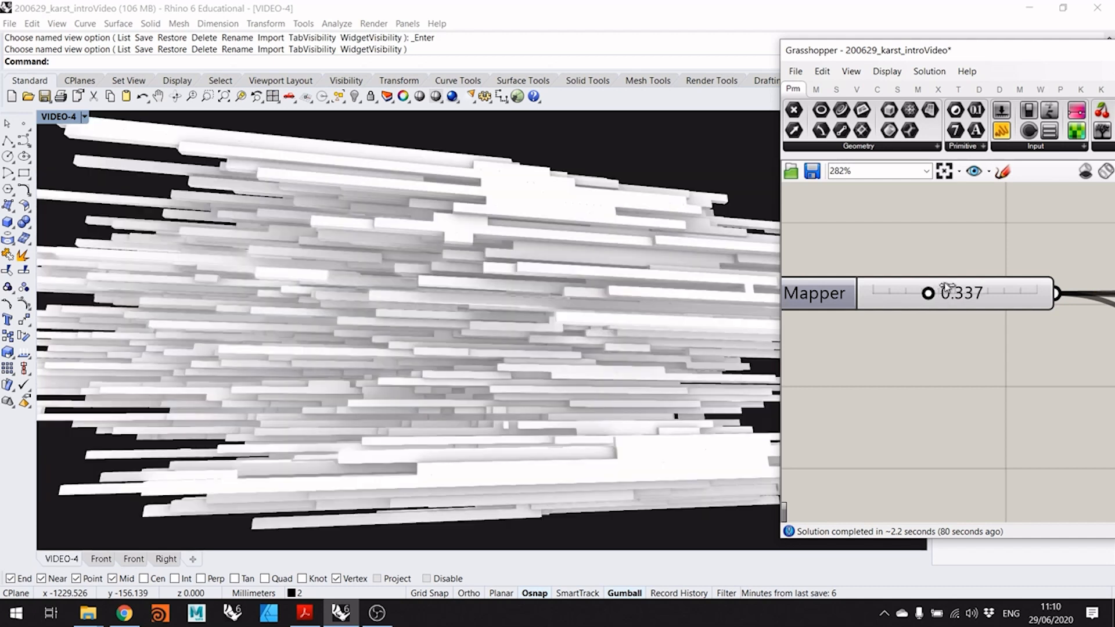
drag(928, 293, 944, 293)
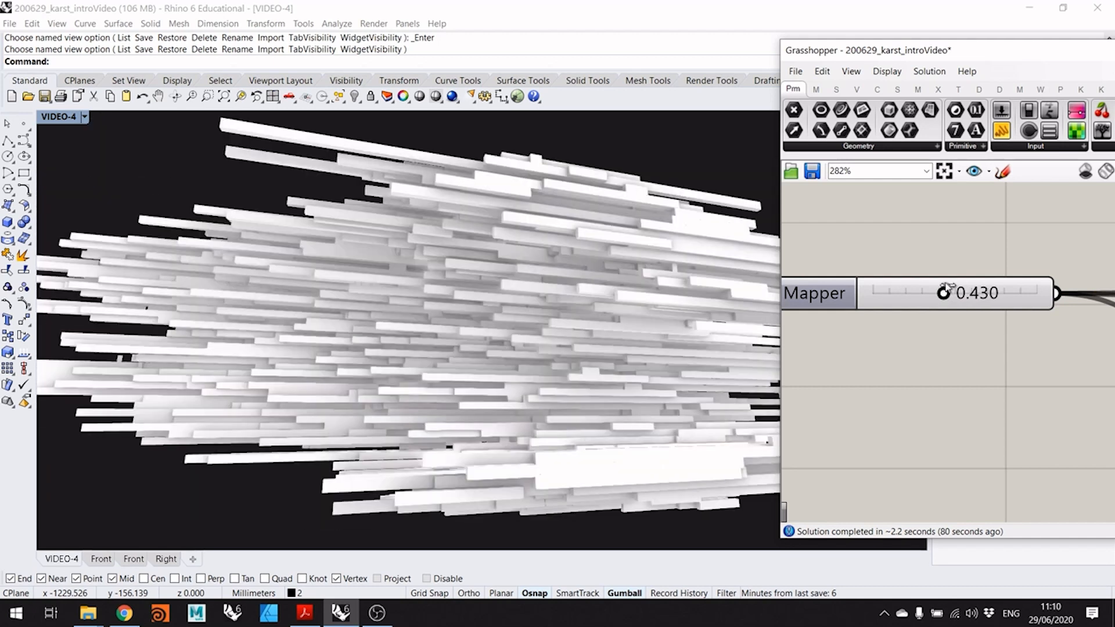
drag(944, 292, 956, 292)
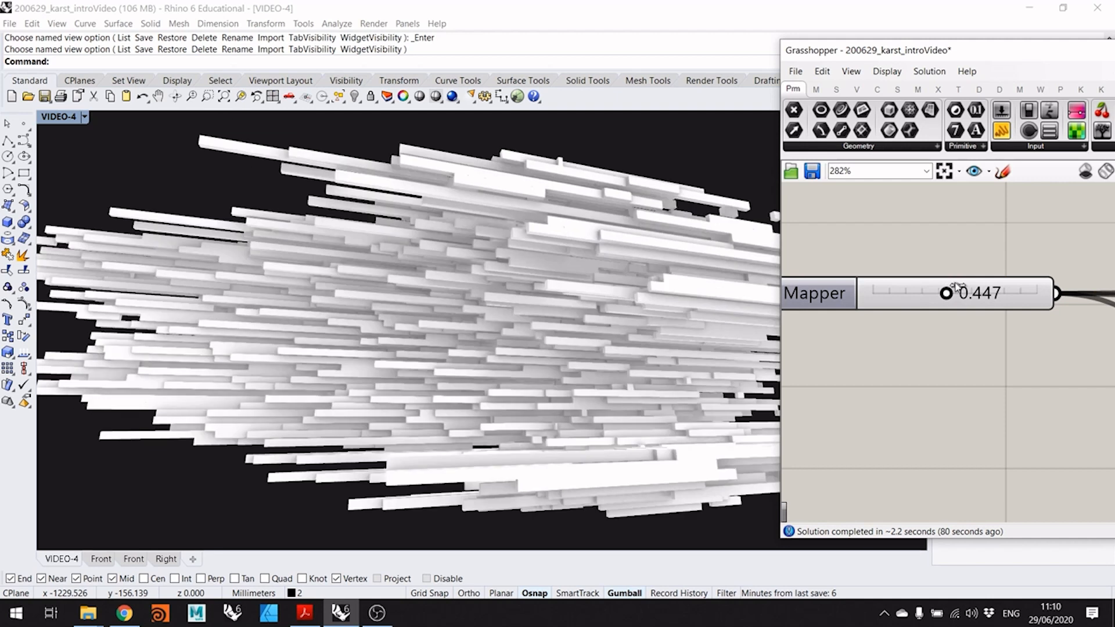
drag(946, 292, 950, 292)
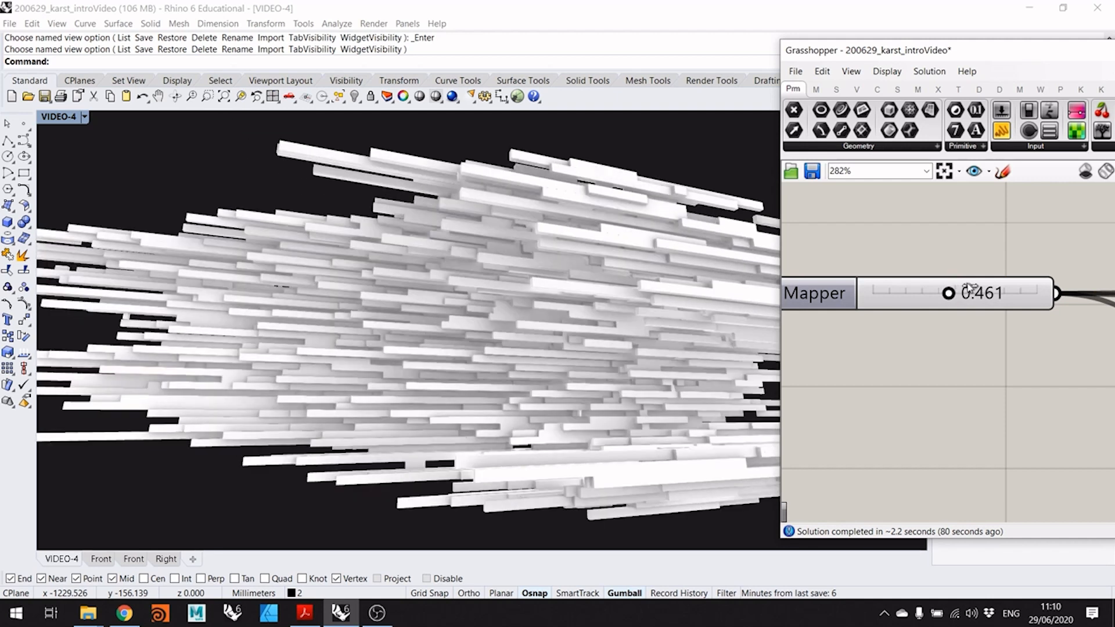
drag(948, 292, 961, 293)
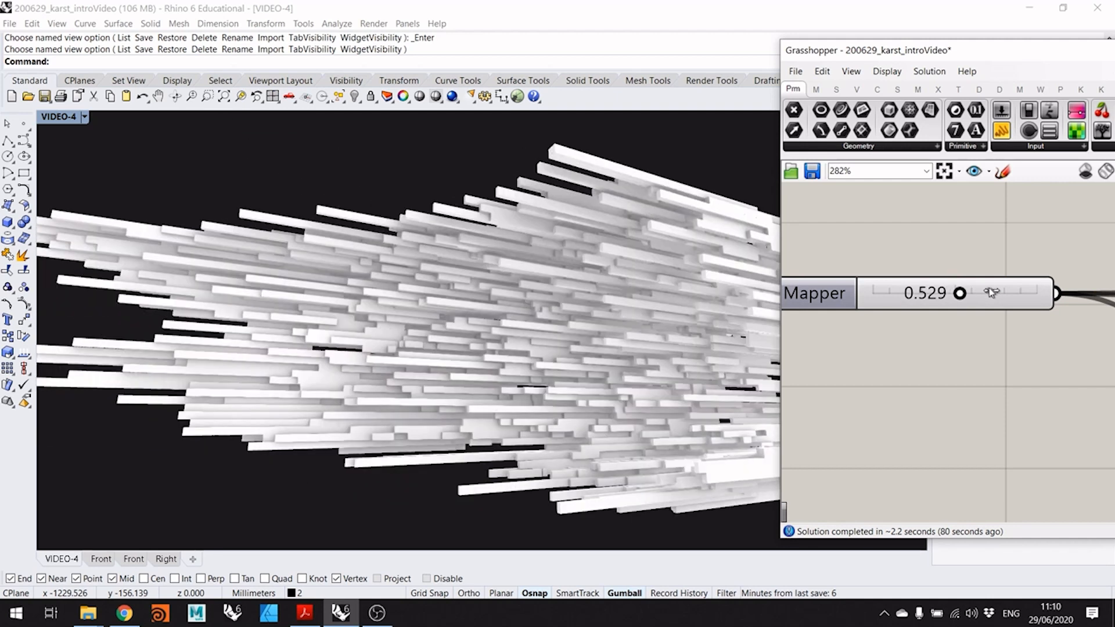
drag(960, 292, 980, 292)
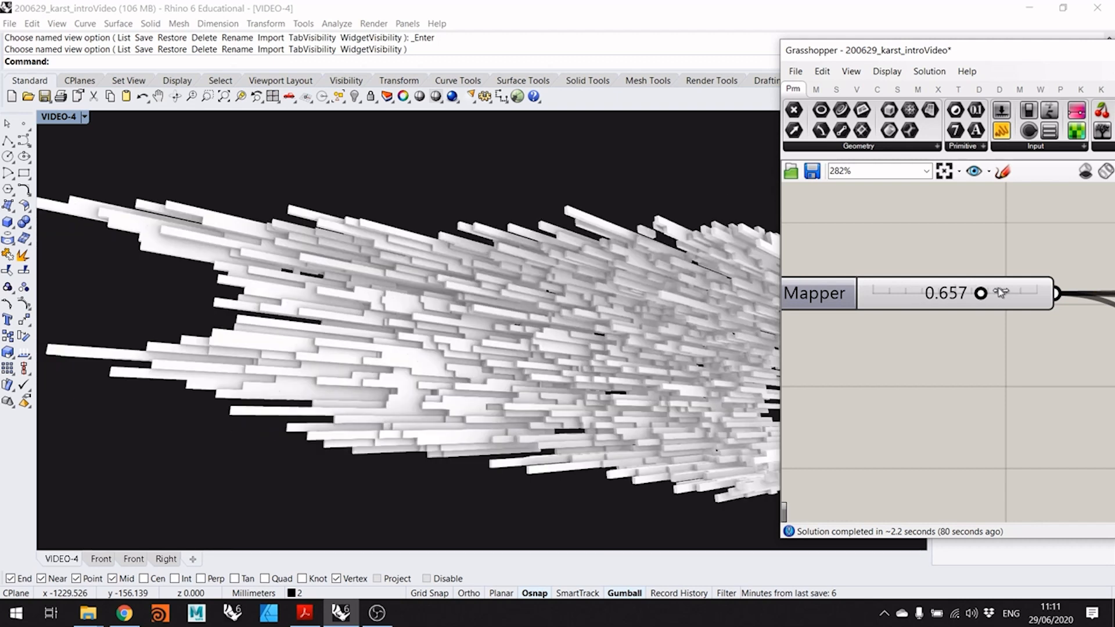
drag(981, 292, 995, 293)
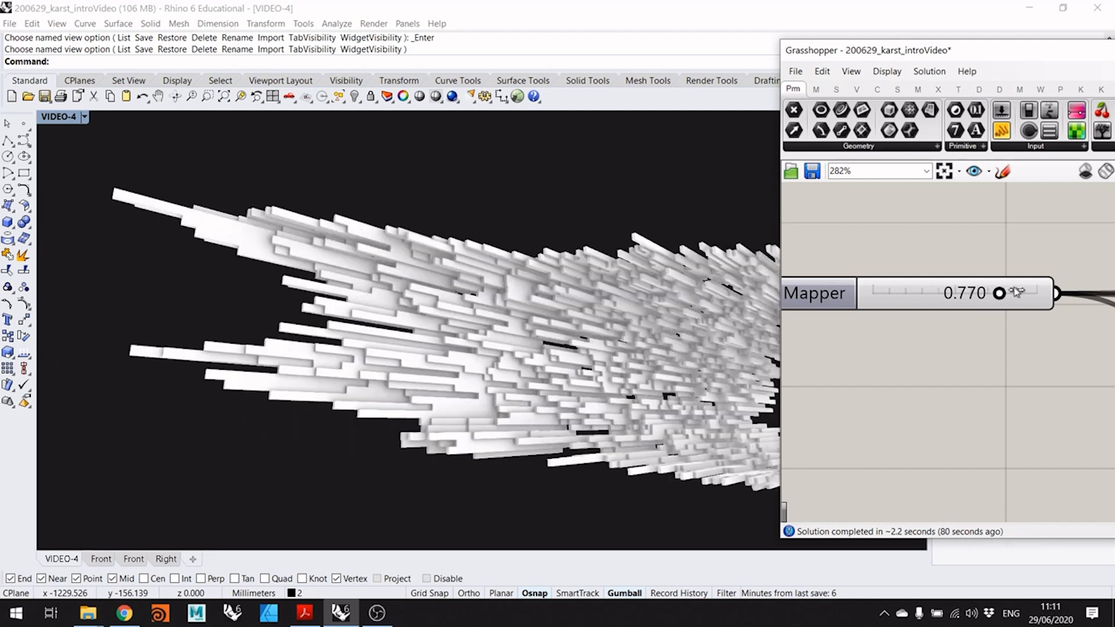
drag(998, 293, 1010, 292)
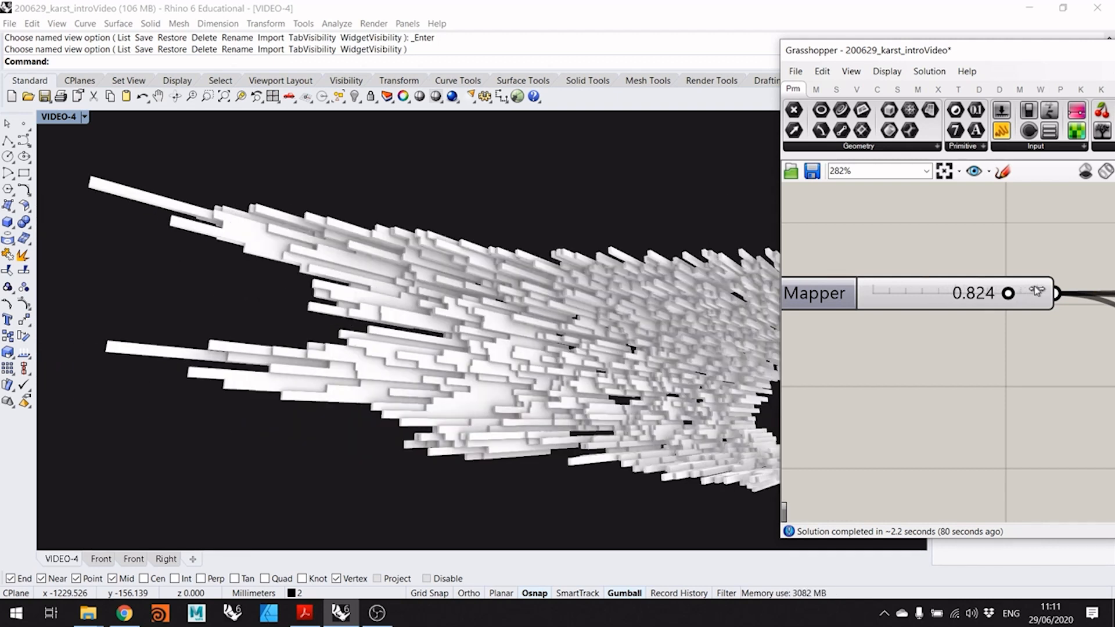
drag(1008, 293, 1036, 292)
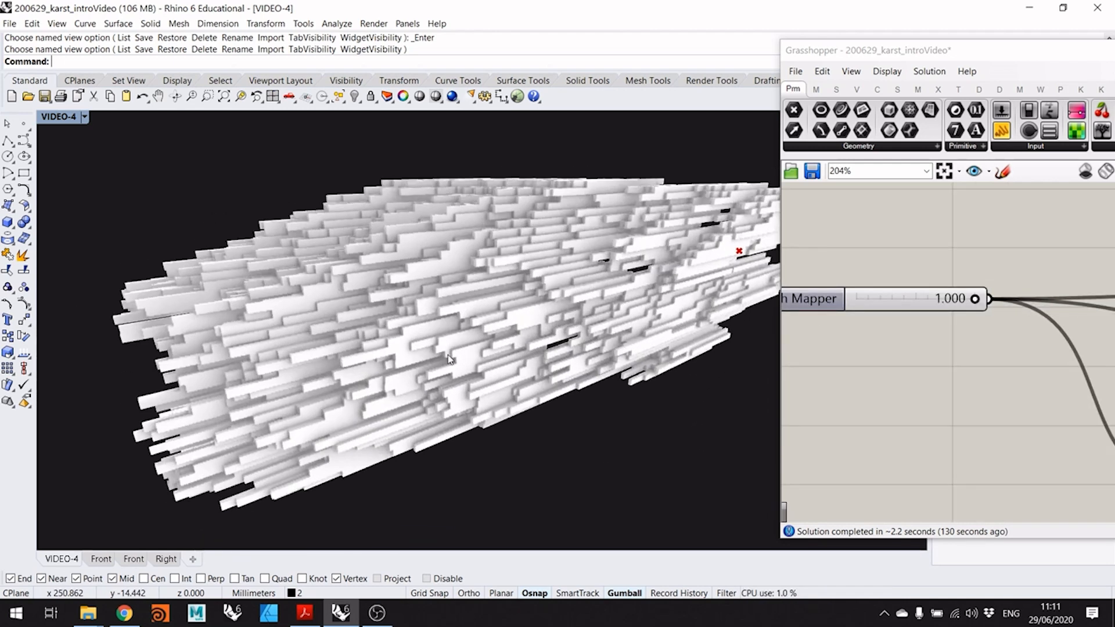
- Zoom the Rhino viewport out to show the full elongated box cloud
scroll(down, 3)
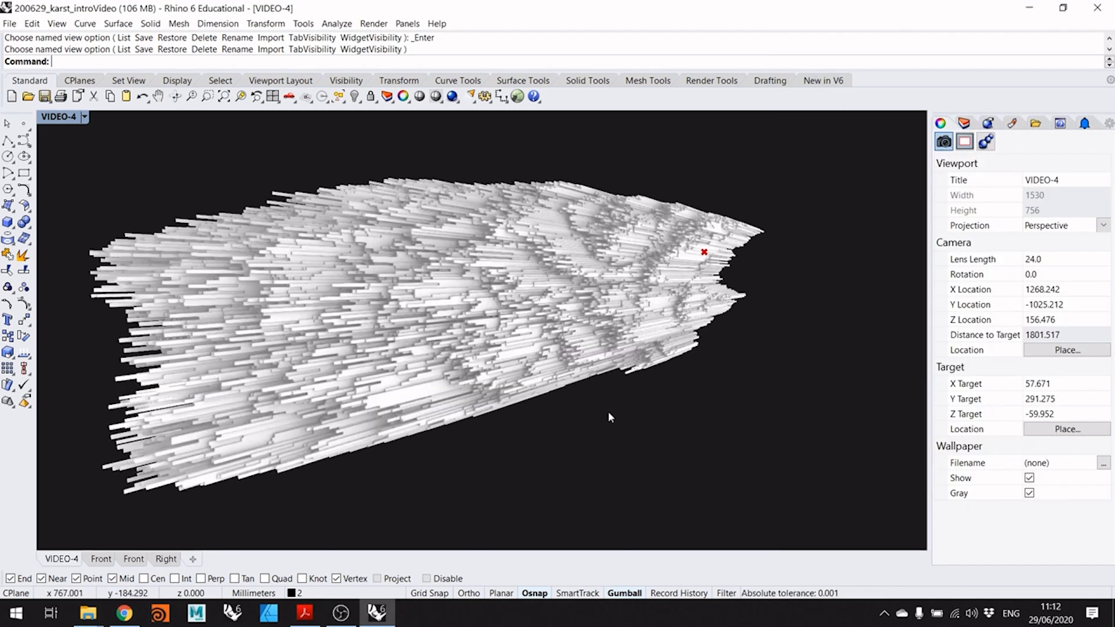
- Orbit the VIDEO-4 camera to new angles on the box cloud
drag(609, 417, 602, 417)
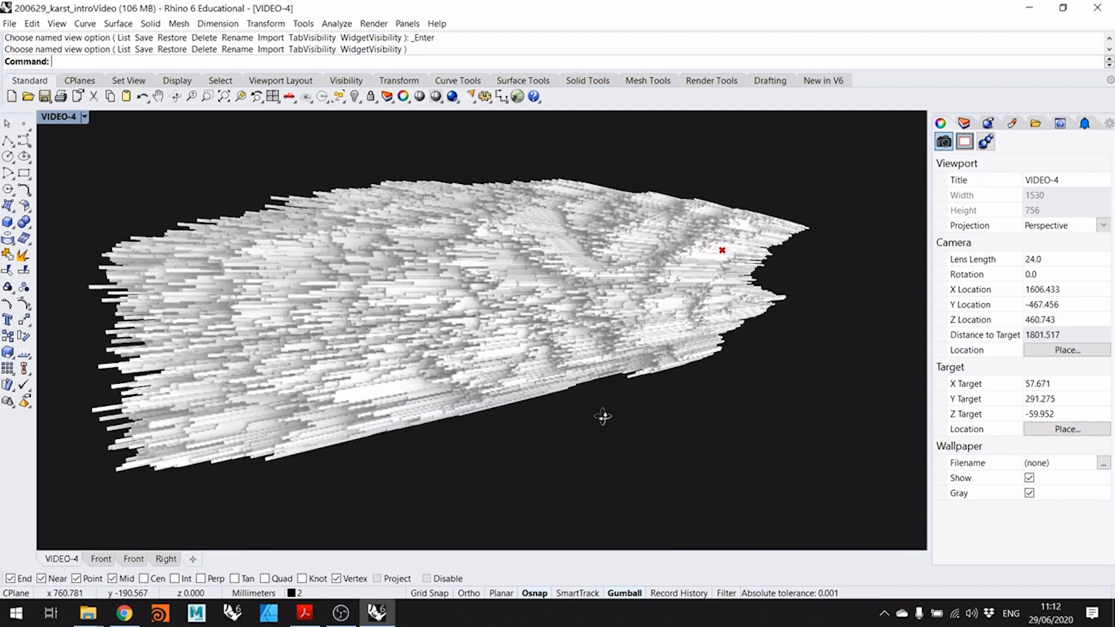
drag(602, 416, 604, 416)
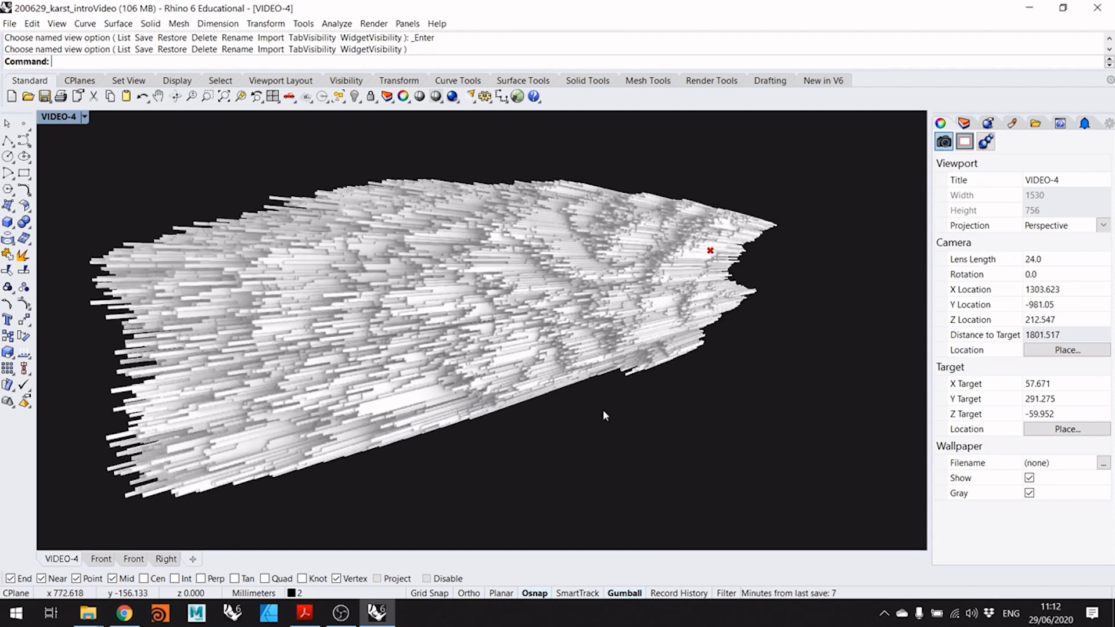